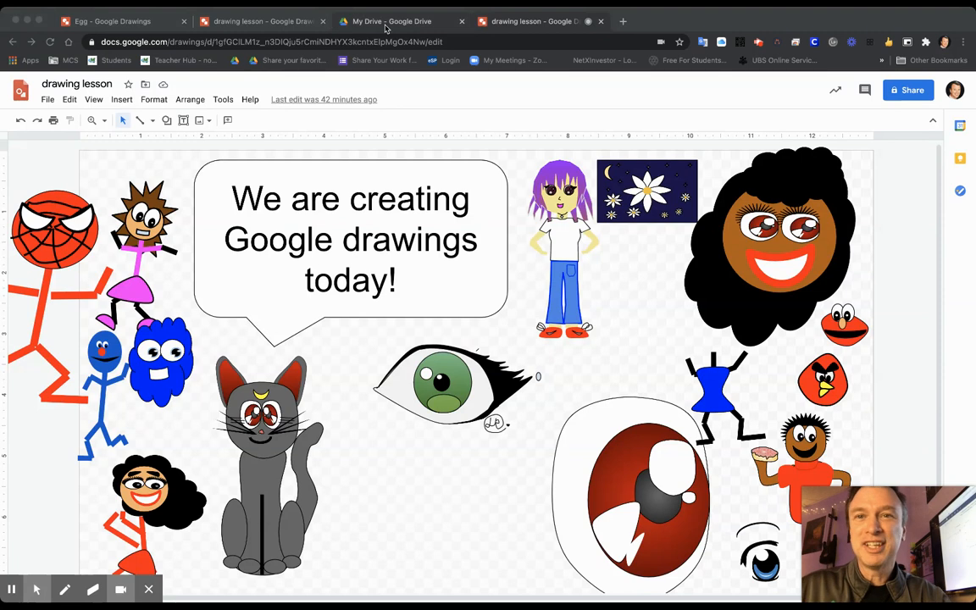
From the Drive file list, create a new blank Google Drawing via New > More
left_click(390, 20)
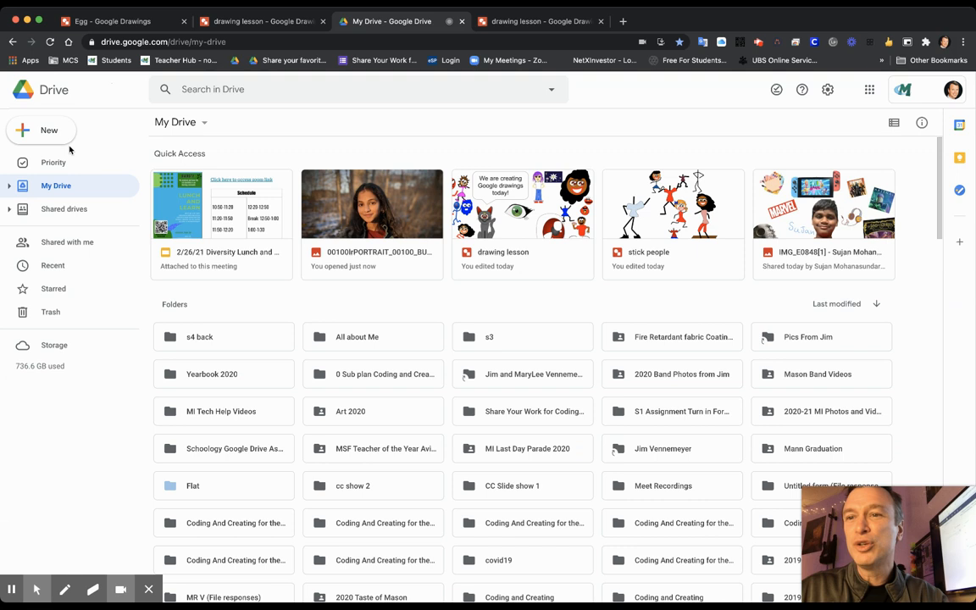
left_click(40, 129)
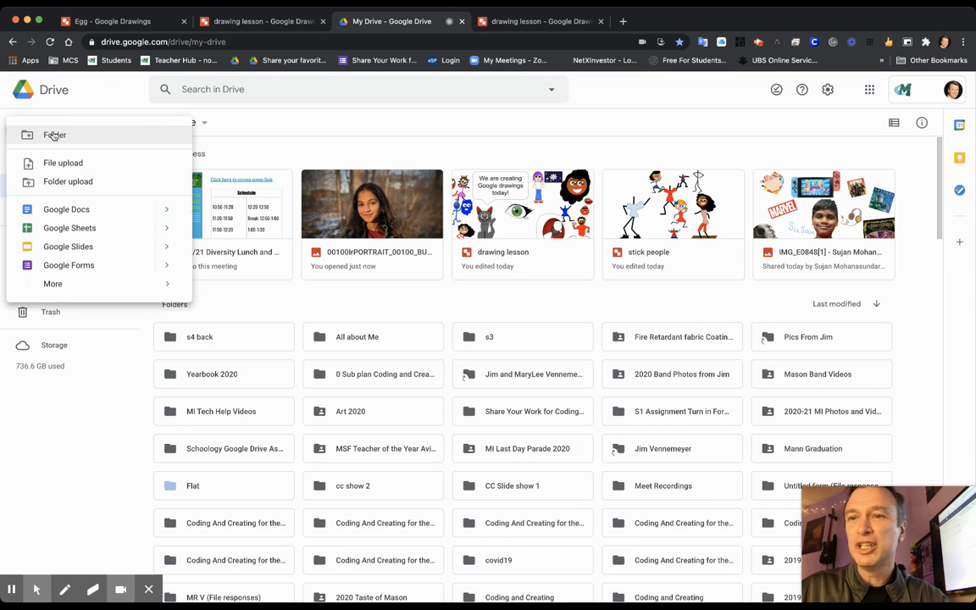
left_click(52, 285)
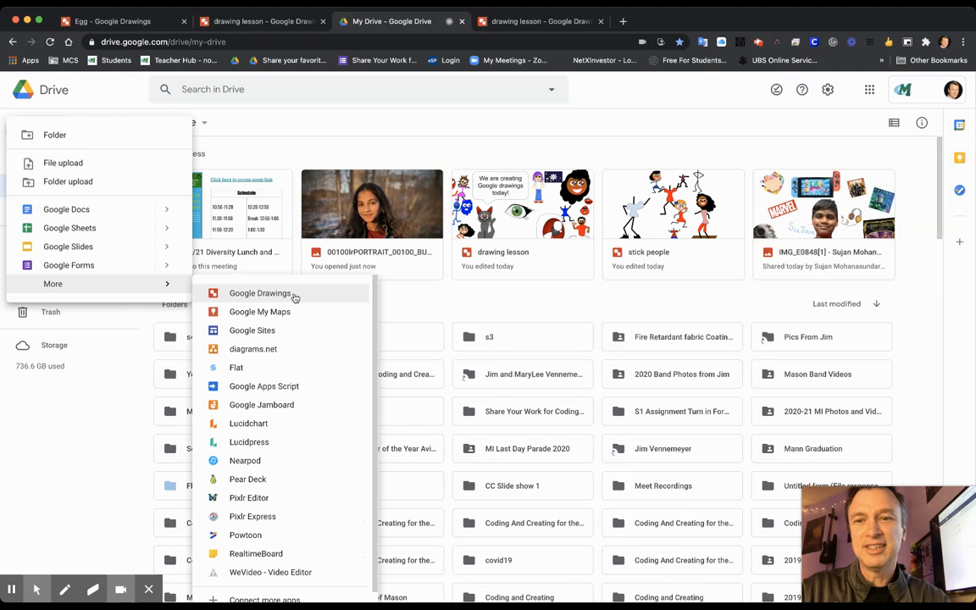
left_click(259, 293)
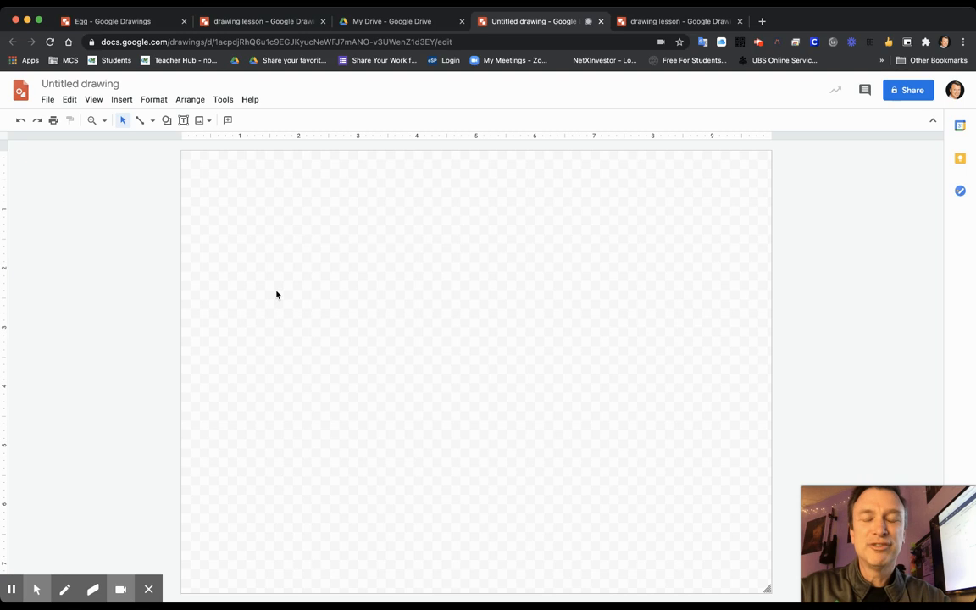
left_click(136, 84)
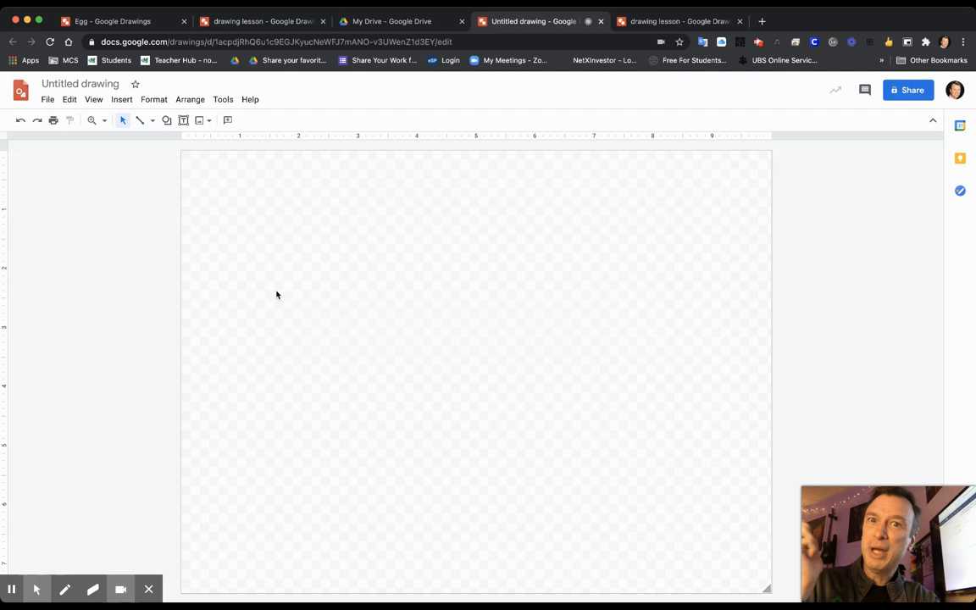
mouse_move(350, 278)
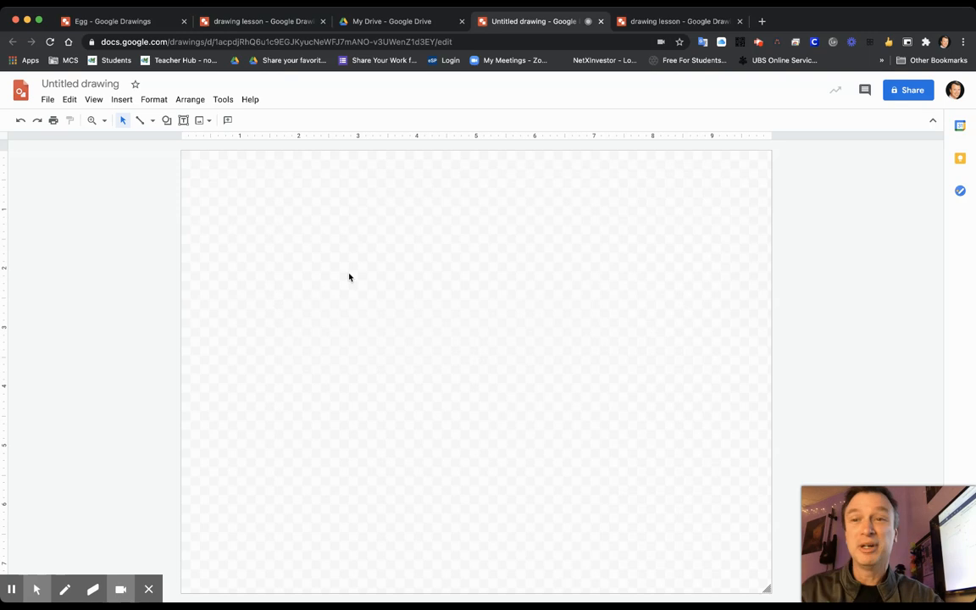
mouse_move(434, 248)
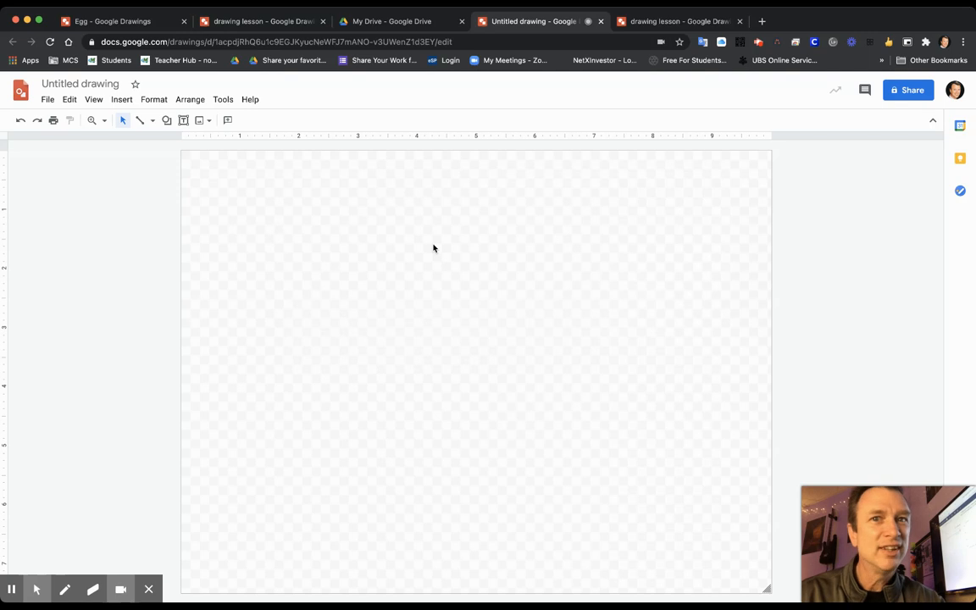
mouse_move(167, 119)
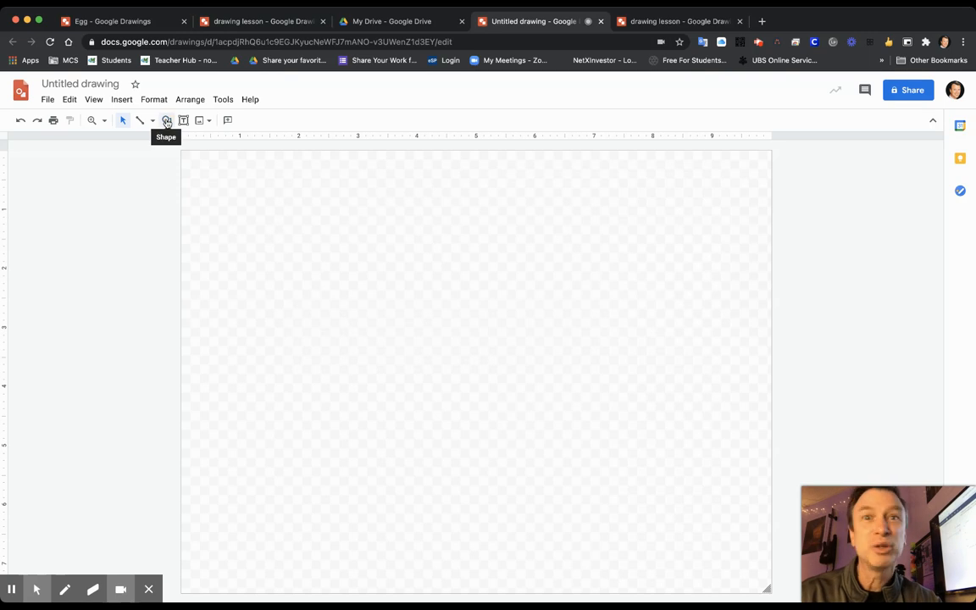
Draw a tall oval in the page centre and fill it white for the eye
left_click(166, 121)
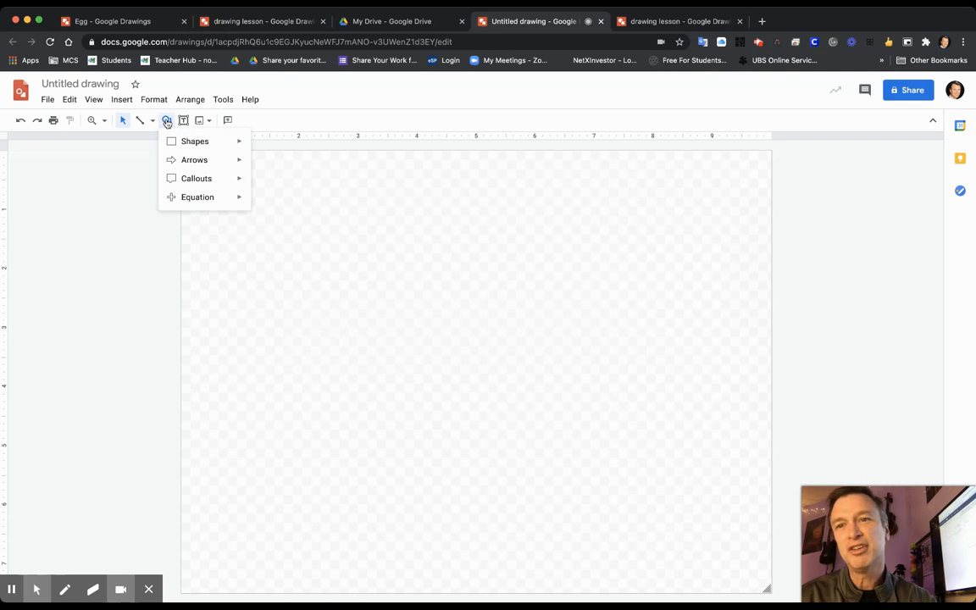
left_click(193, 140)
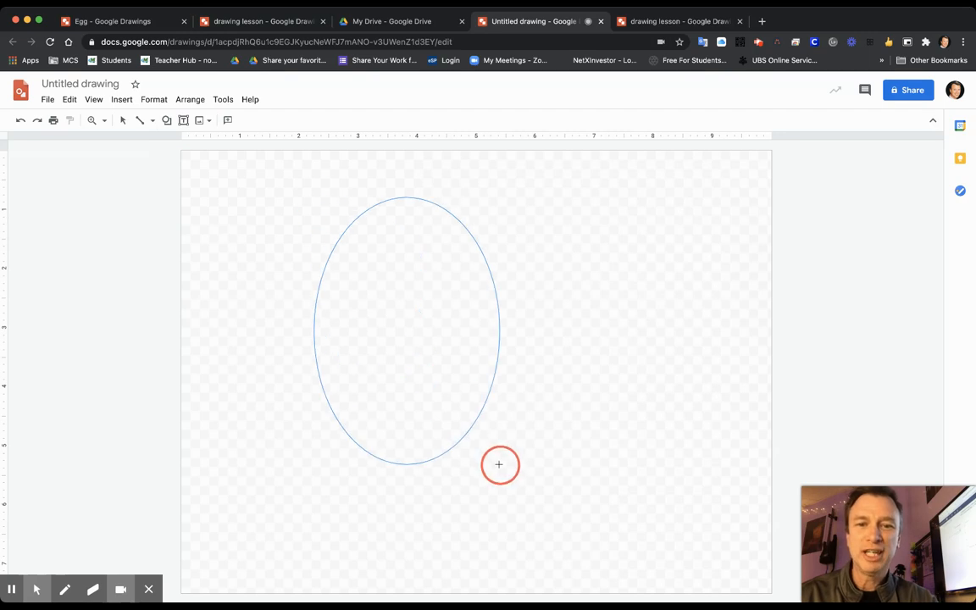
left_click_drag(499, 464, 573, 534)
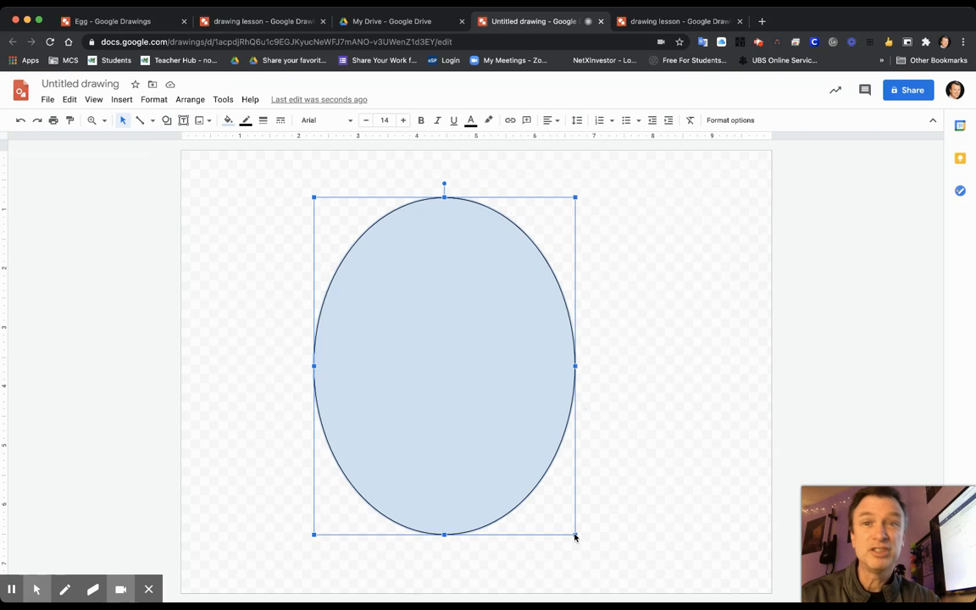
mouse_move(516, 310)
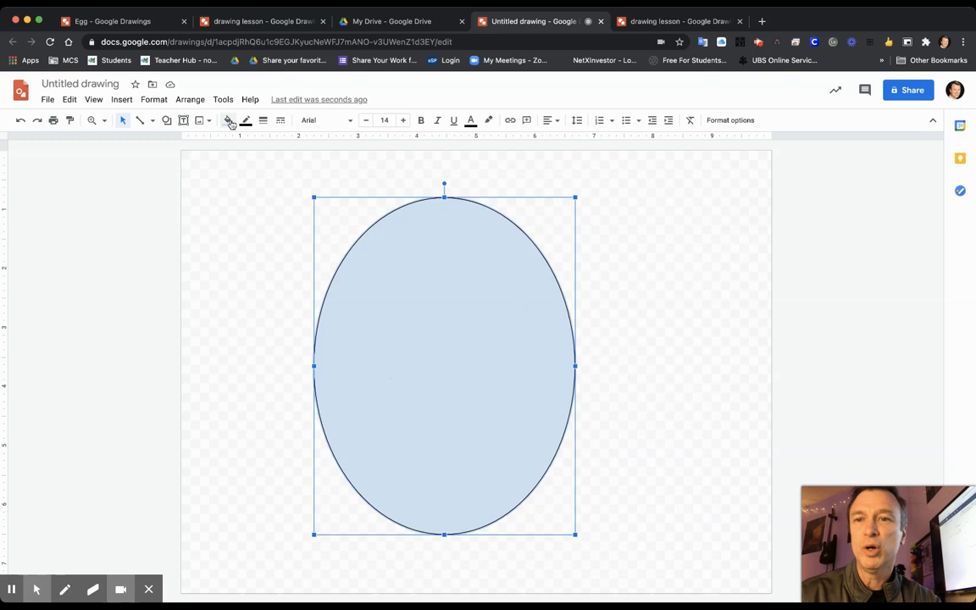
left_click(228, 119)
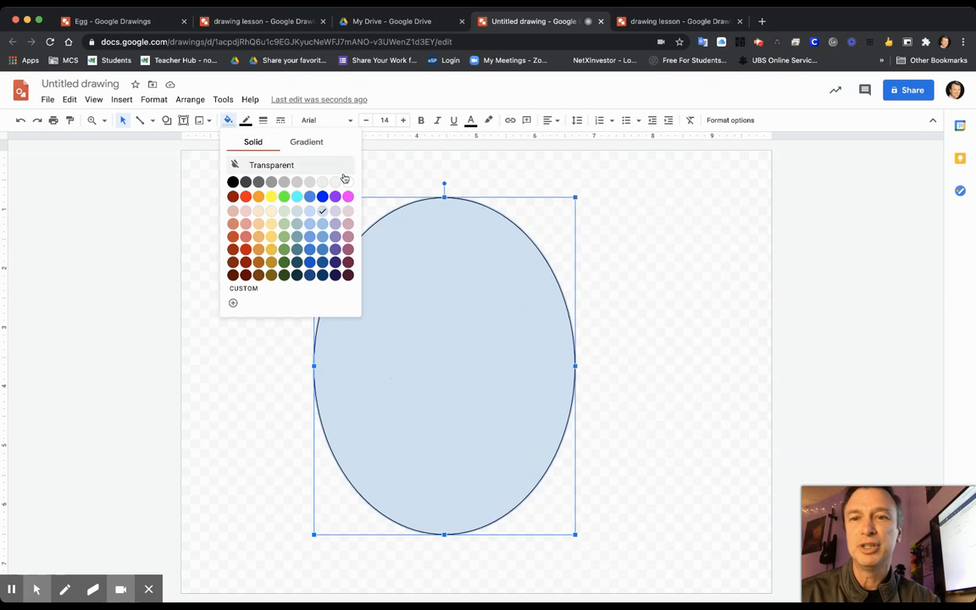
left_click(271, 164)
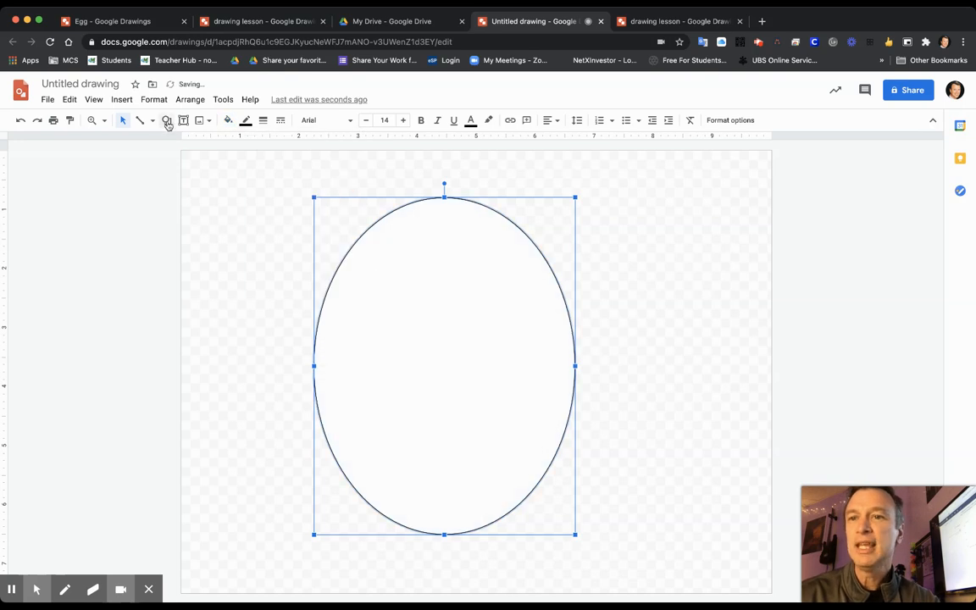
Add a smaller oval inside the white eye and fill it black as the pupil
left_click(166, 119)
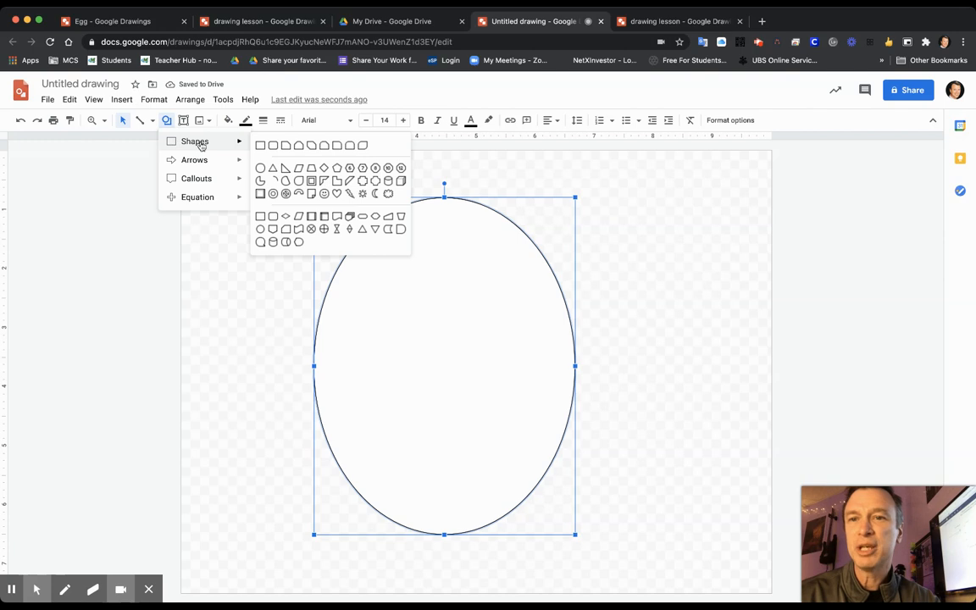
left_click(431, 332)
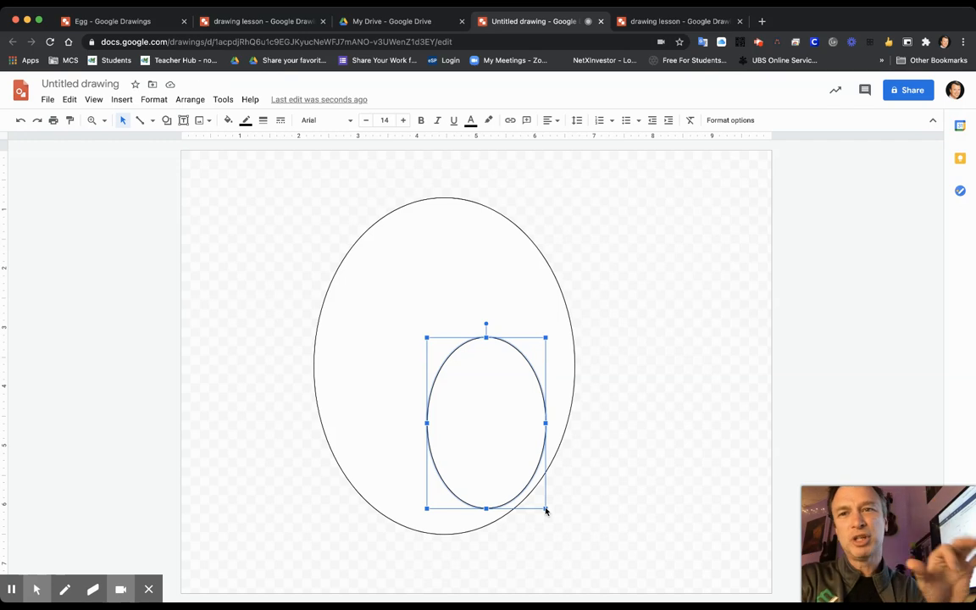
mouse_move(156, 187)
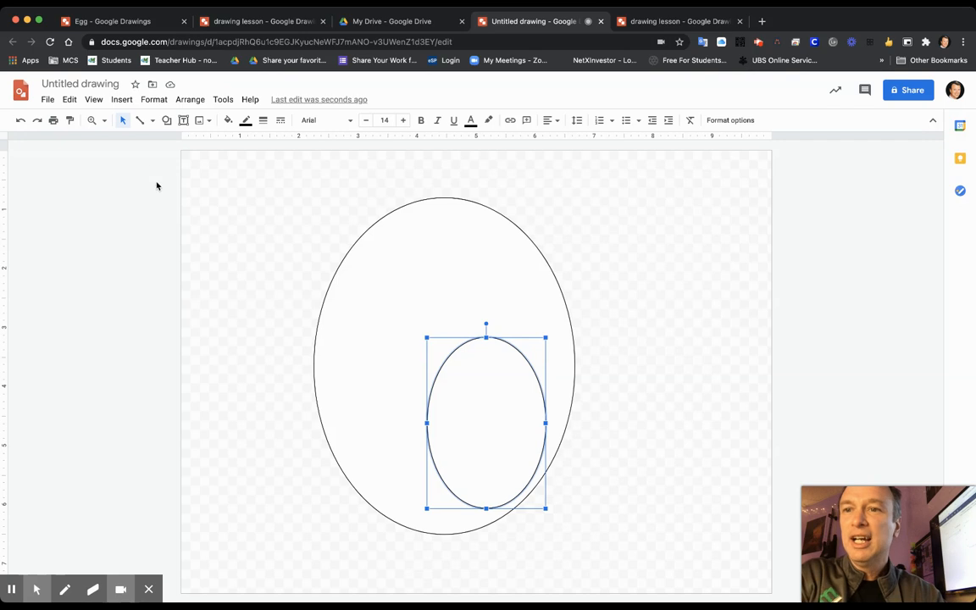
mouse_move(498, 409)
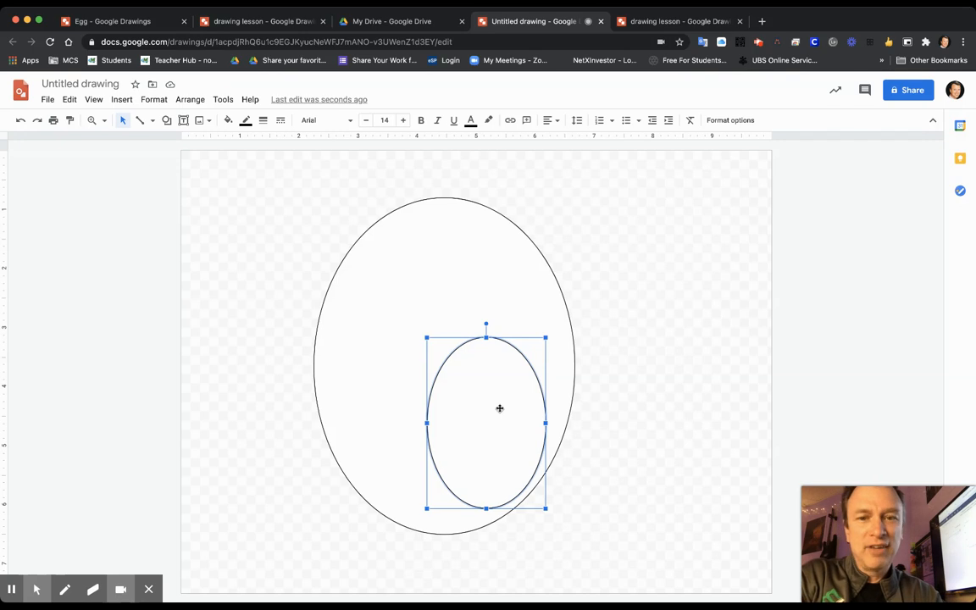
mouse_move(475, 278)
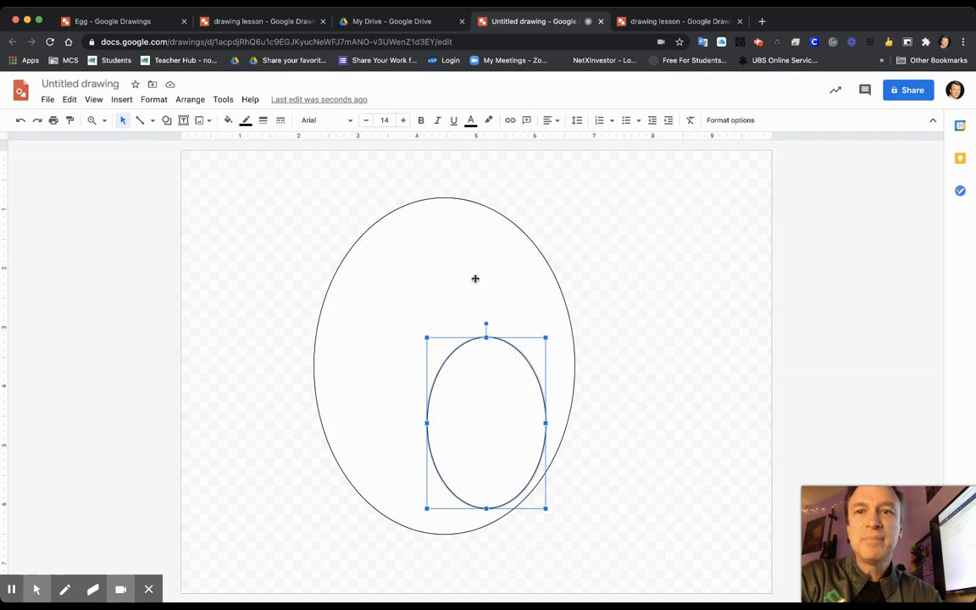
left_click(228, 119)
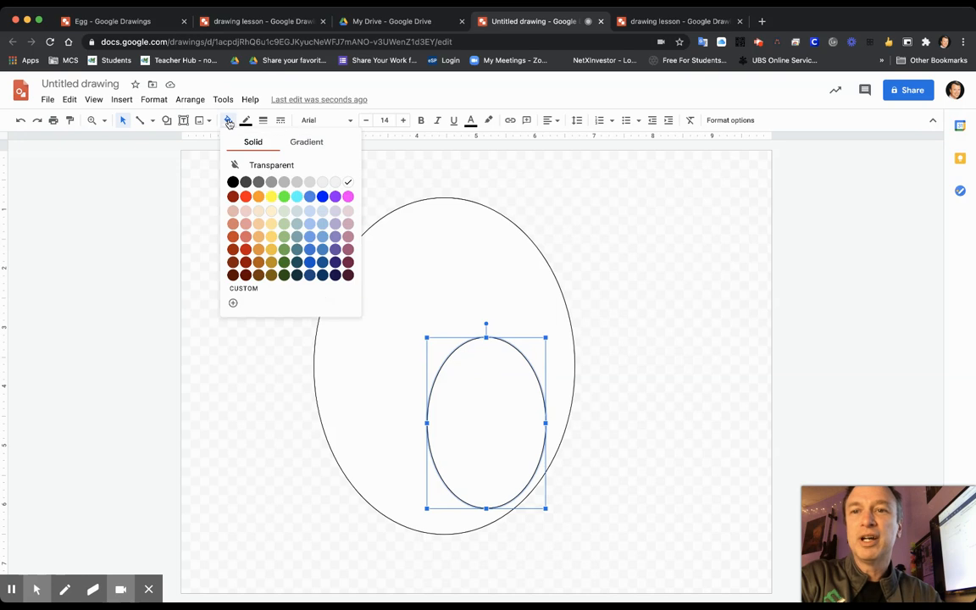
left_click(234, 181)
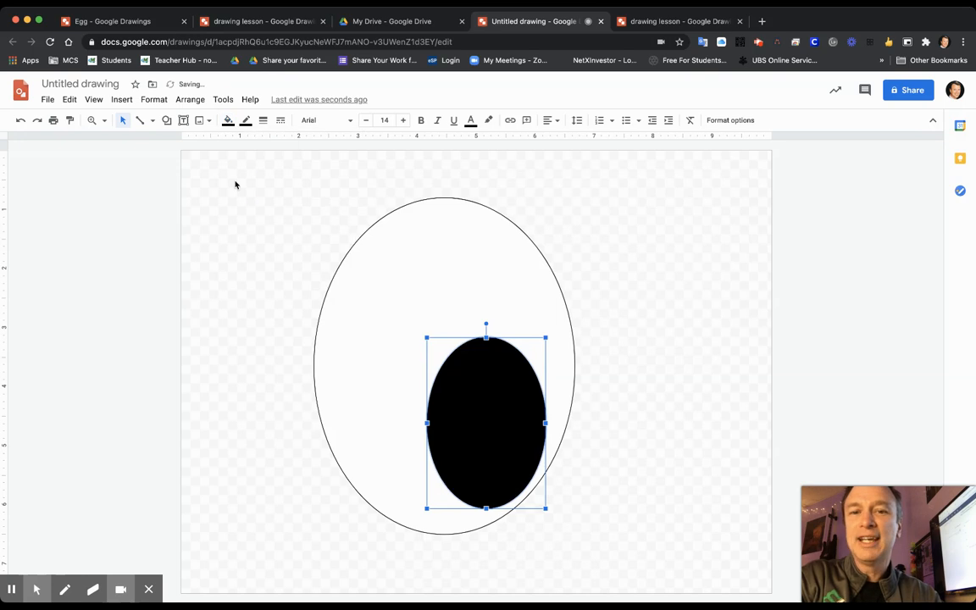
left_click(166, 119)
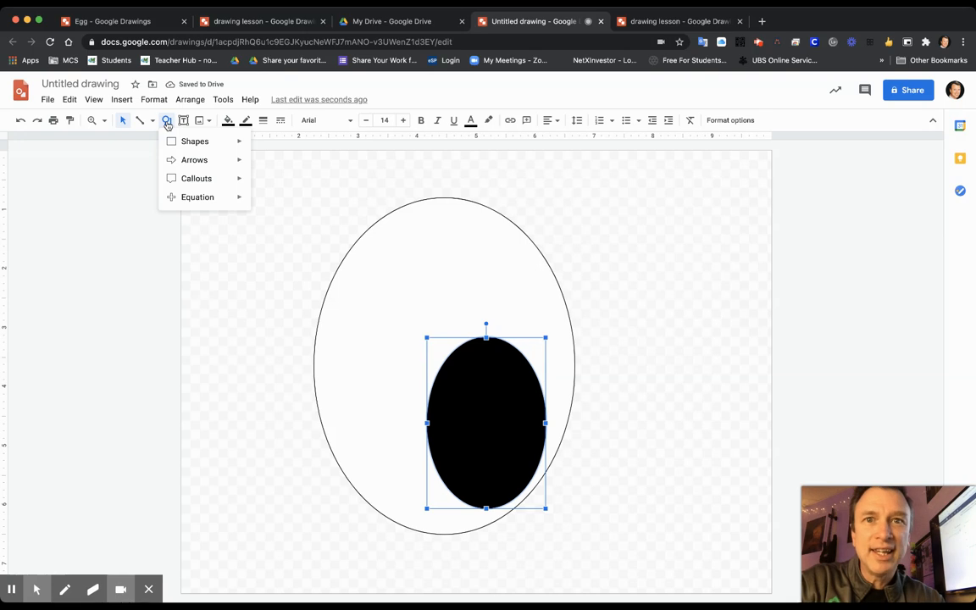
mouse_move(177, 178)
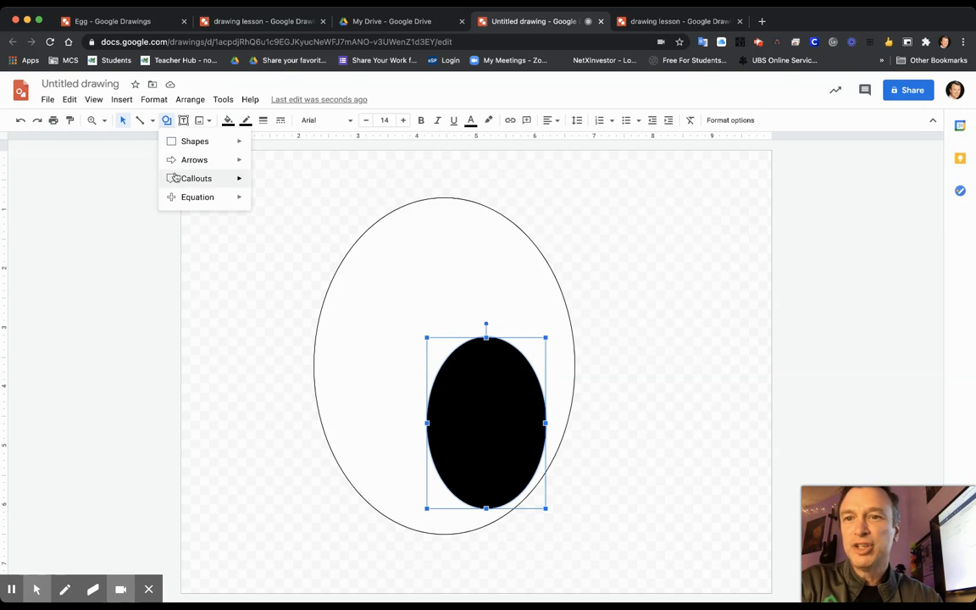
mouse_move(194, 160)
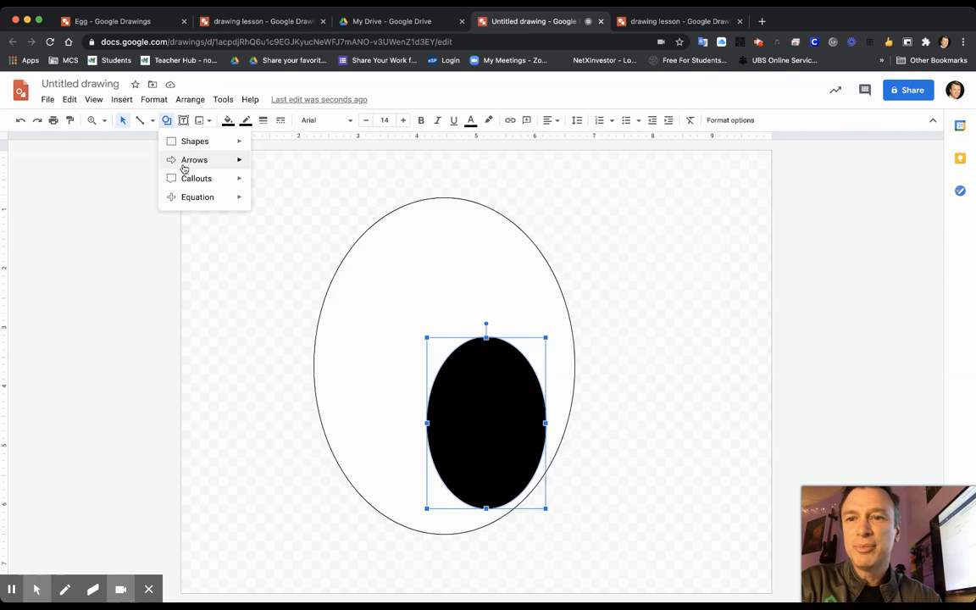
Place a small four-pointed star on the pupil and fill it white as a highlight
left_click(193, 159)
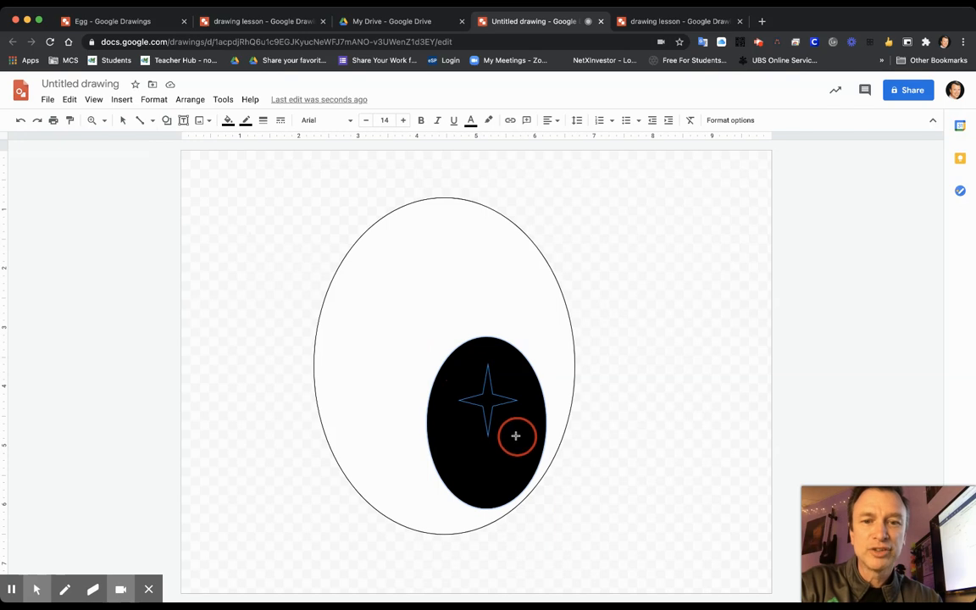
left_click(488, 400)
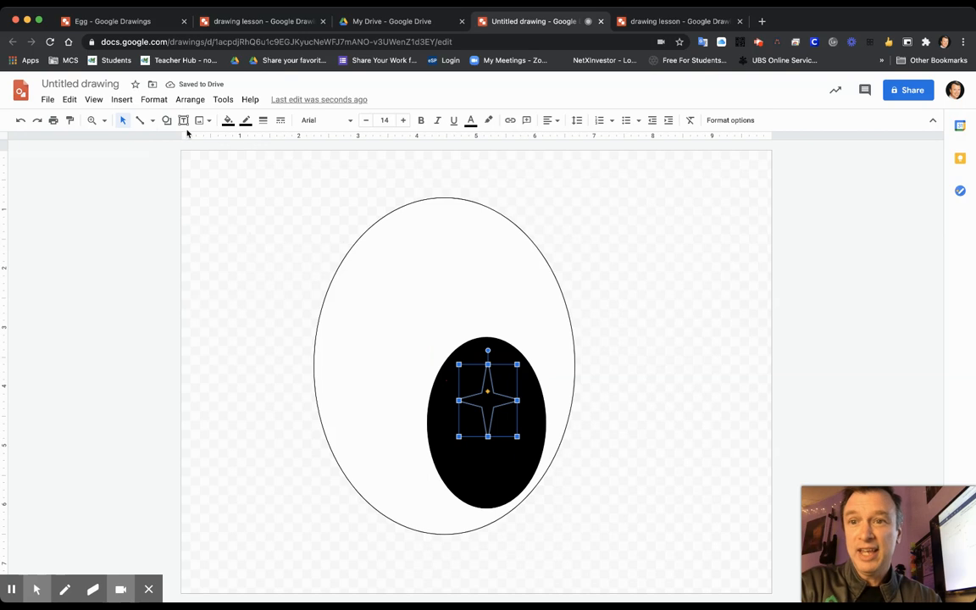
left_click(227, 118)
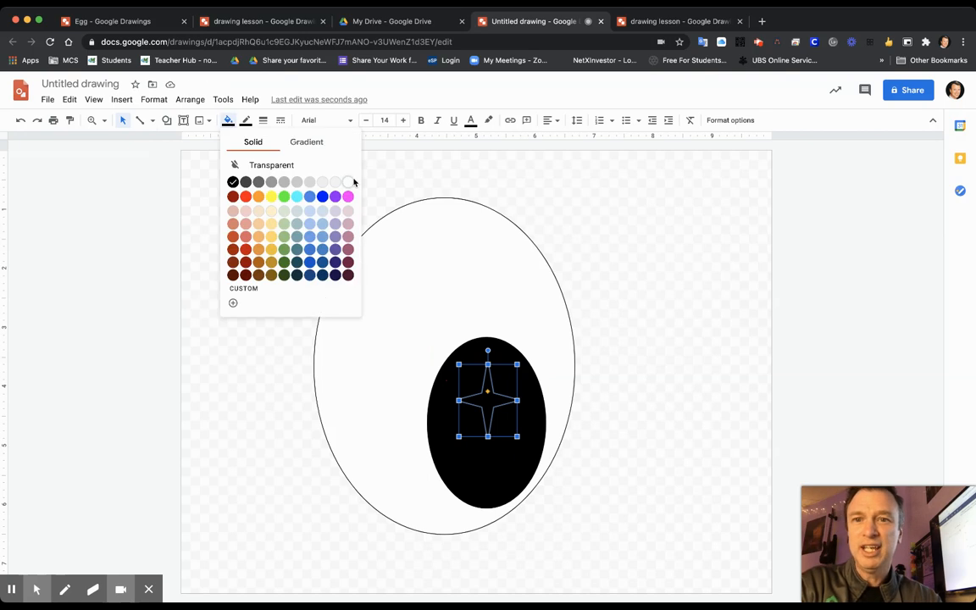
left_click(347, 183)
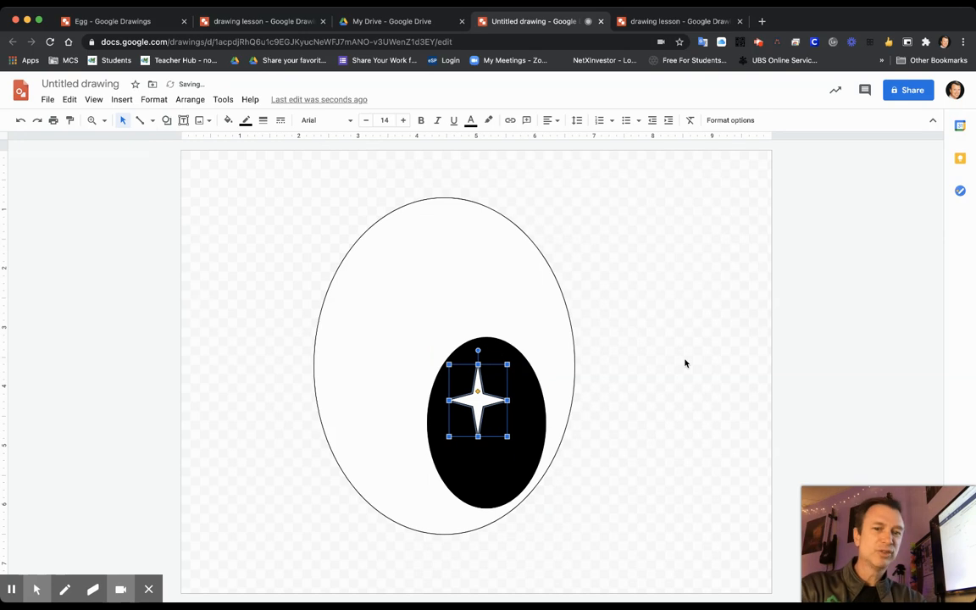
left_click(654, 383)
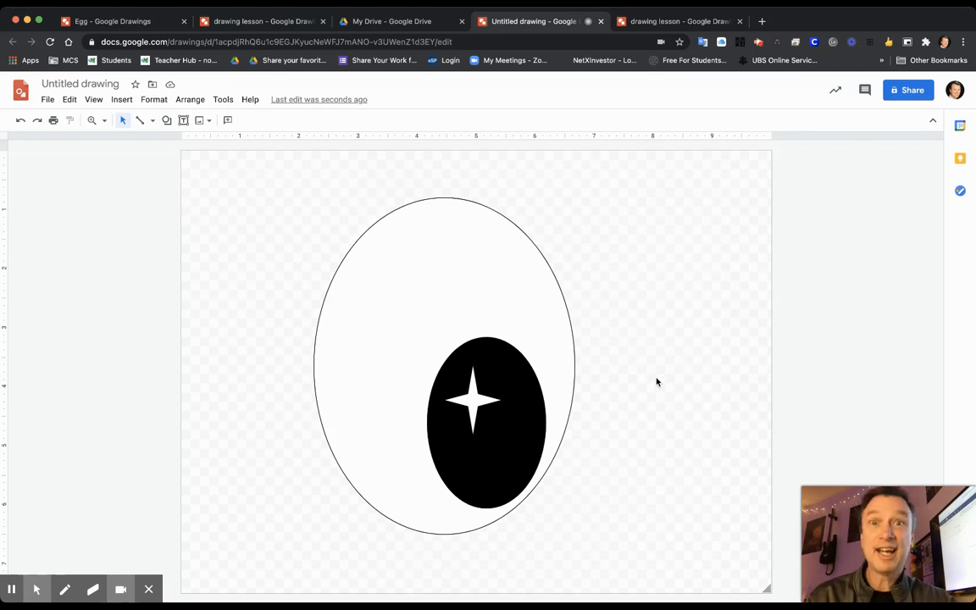
mouse_move(309, 197)
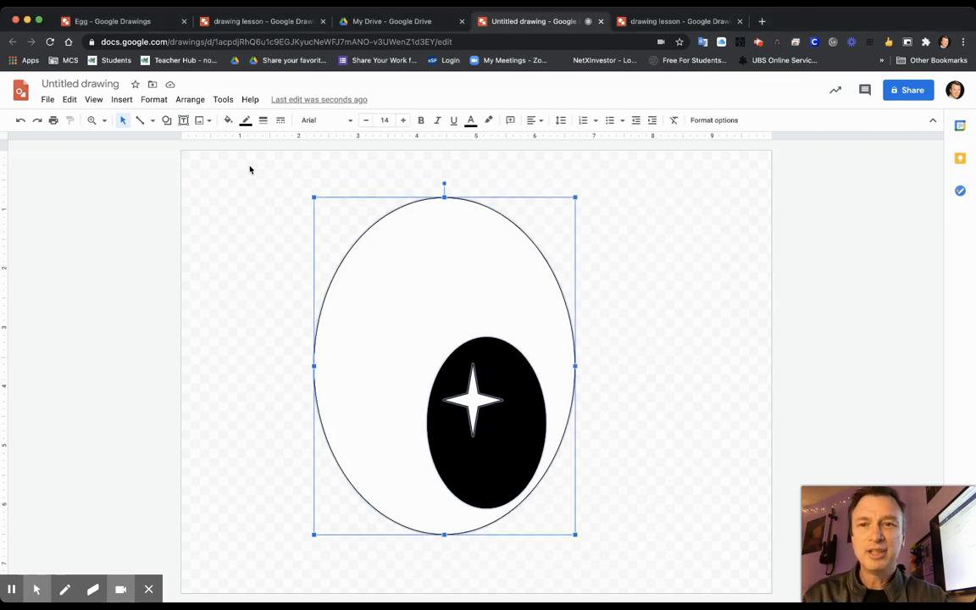
mouse_move(614, 251)
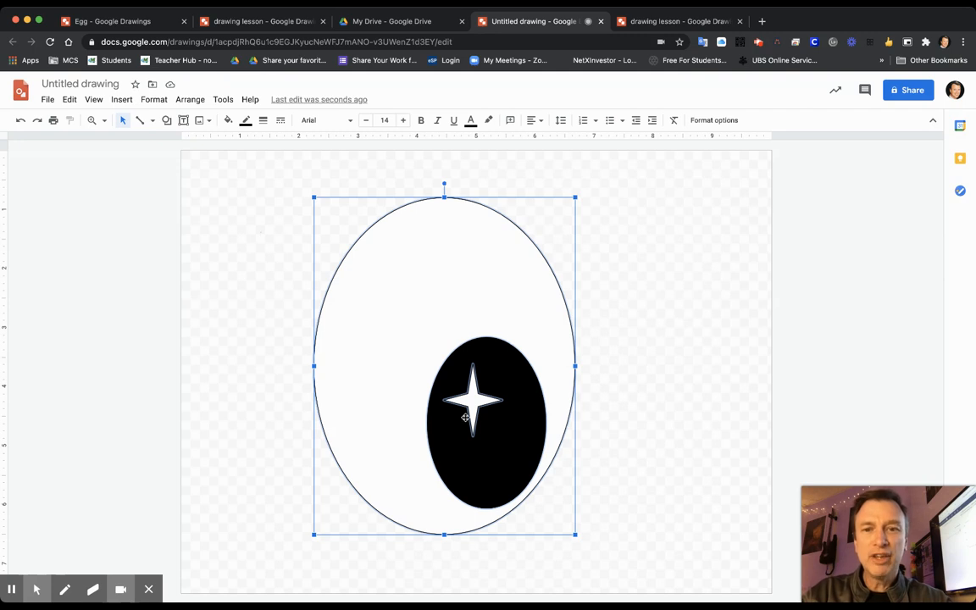
mouse_move(453, 432)
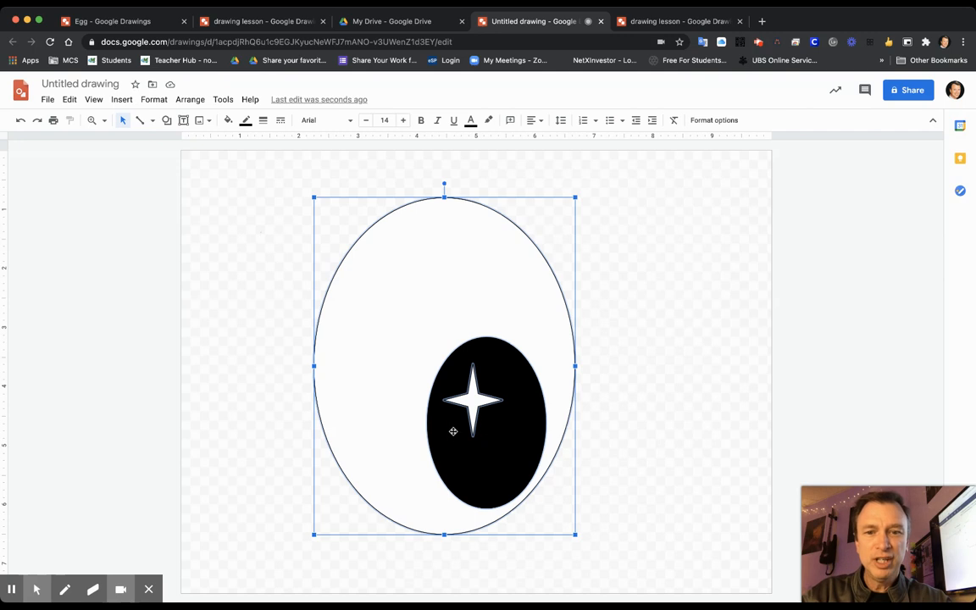
mouse_move(485, 390)
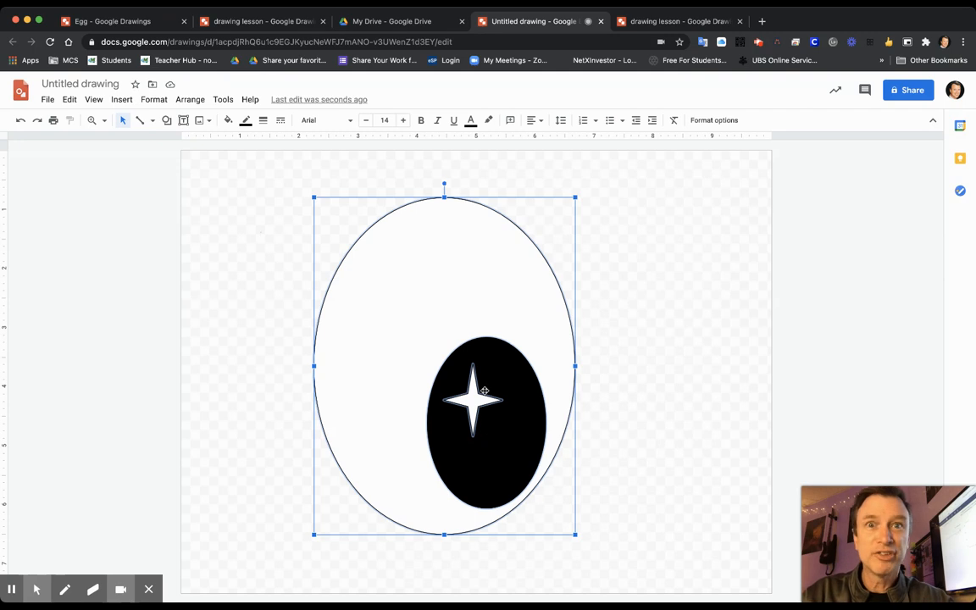
mouse_move(438, 330)
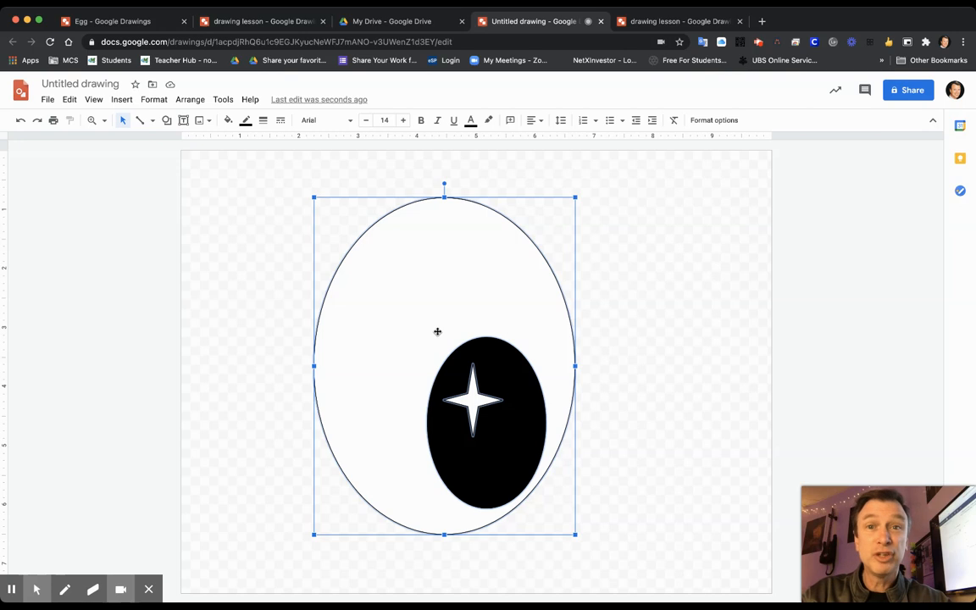
Group the white oval, black pupil and star highlight into one eye object
right_click(437, 331)
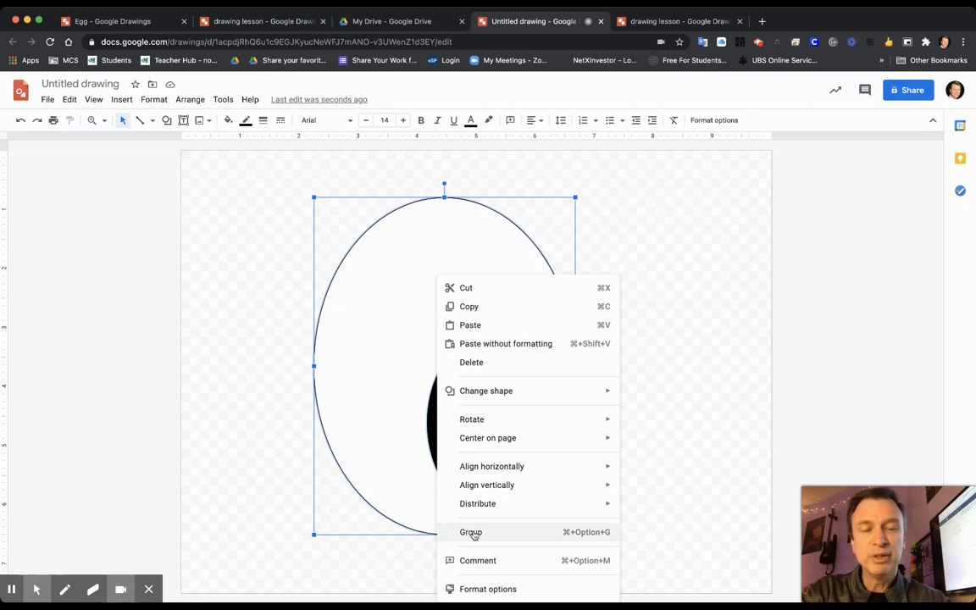
left_click(472, 532)
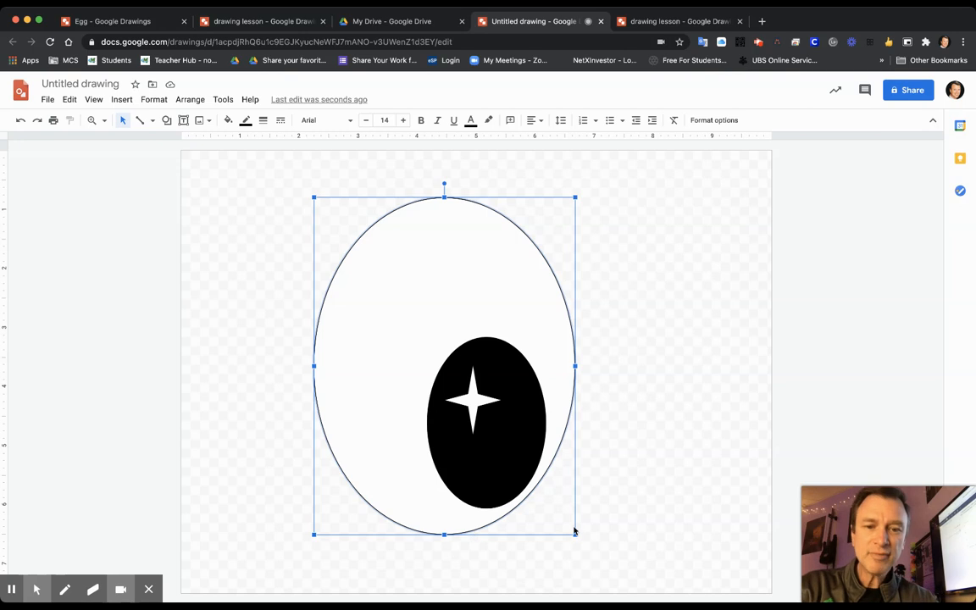
Shrink the grouped eye to a small, rounder oval in the upper left of the page
left_click(576, 534)
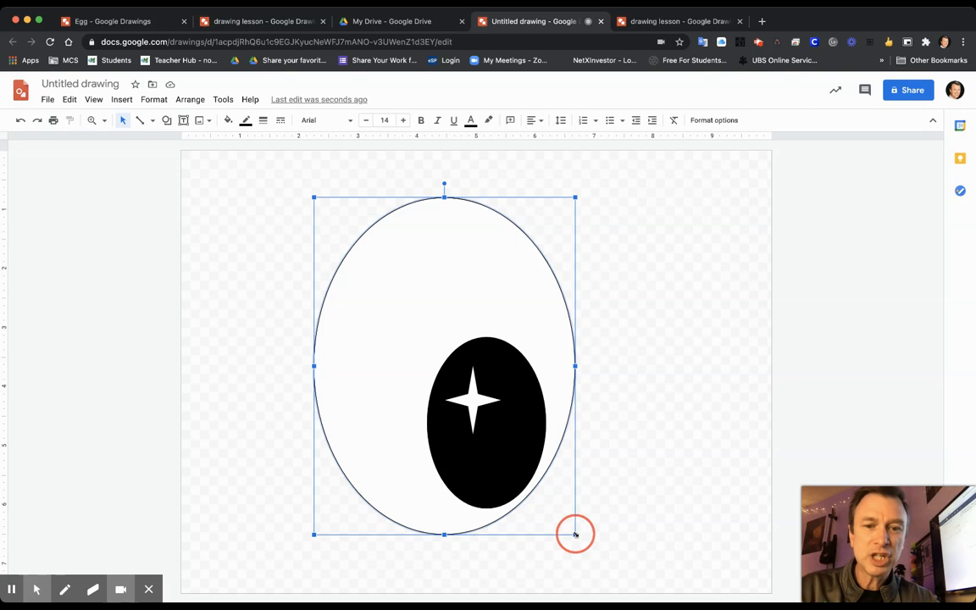
left_click_drag(576, 533, 466, 427)
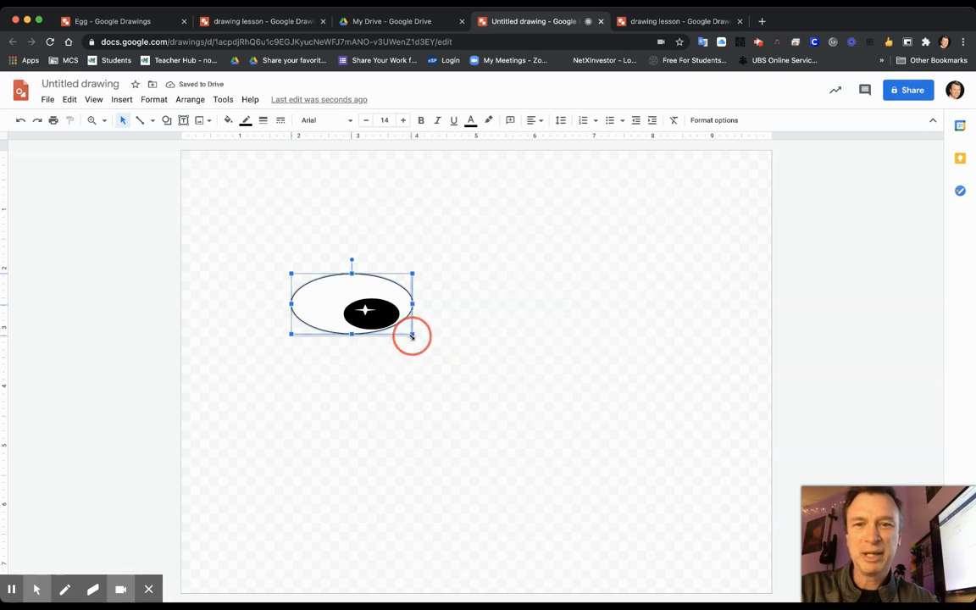
left_click_drag(410, 335, 399, 356)
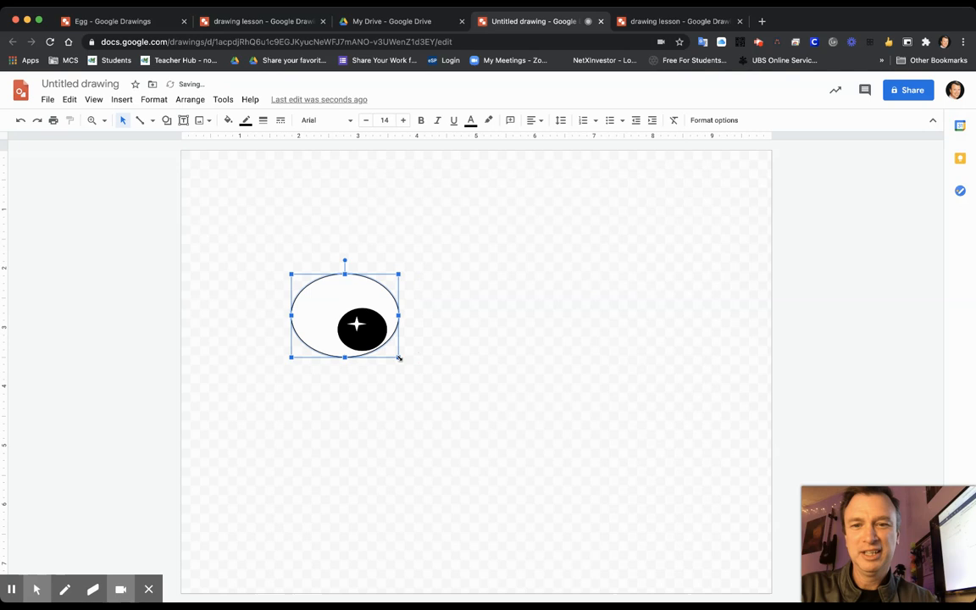
left_click_drag(400, 356, 386, 383)
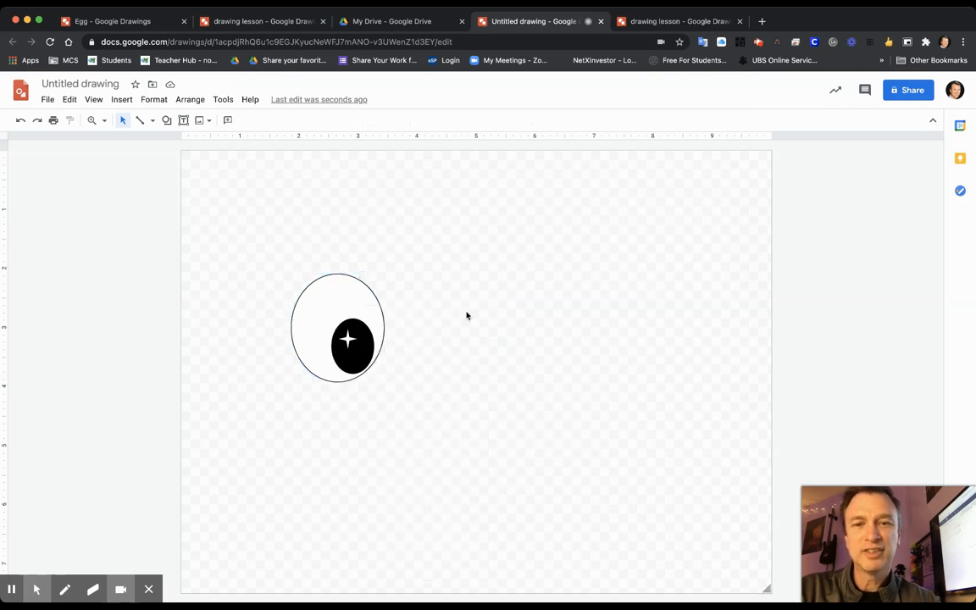
Paste a copy of the eye beside the first to make a matching pair
right_click(466, 322)
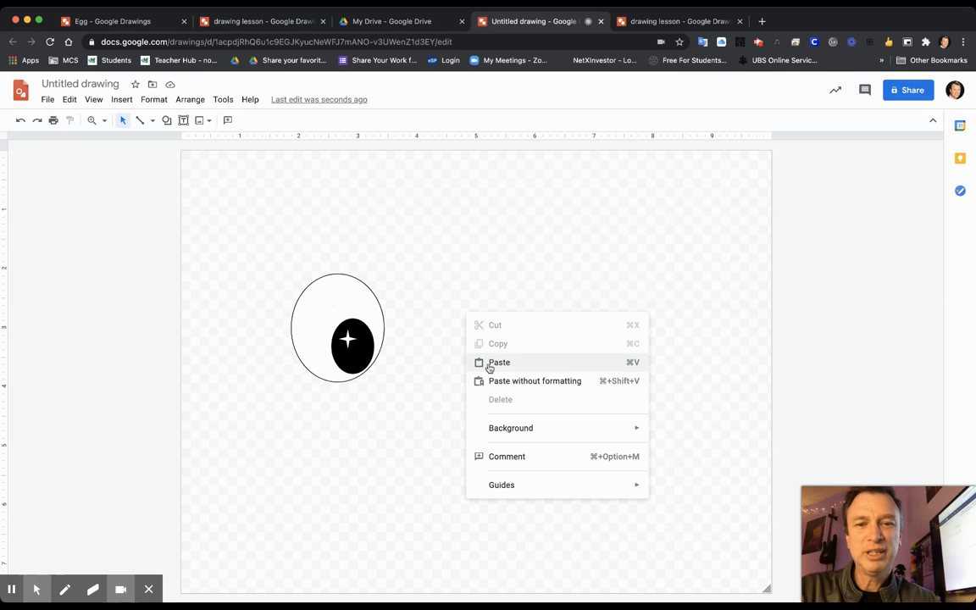
left_click(498, 363)
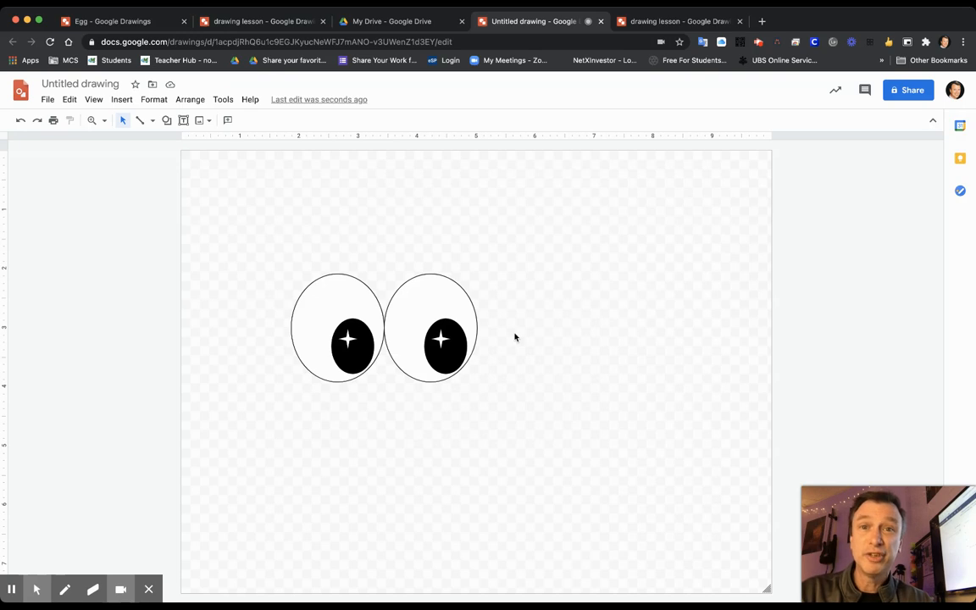
mouse_move(259, 222)
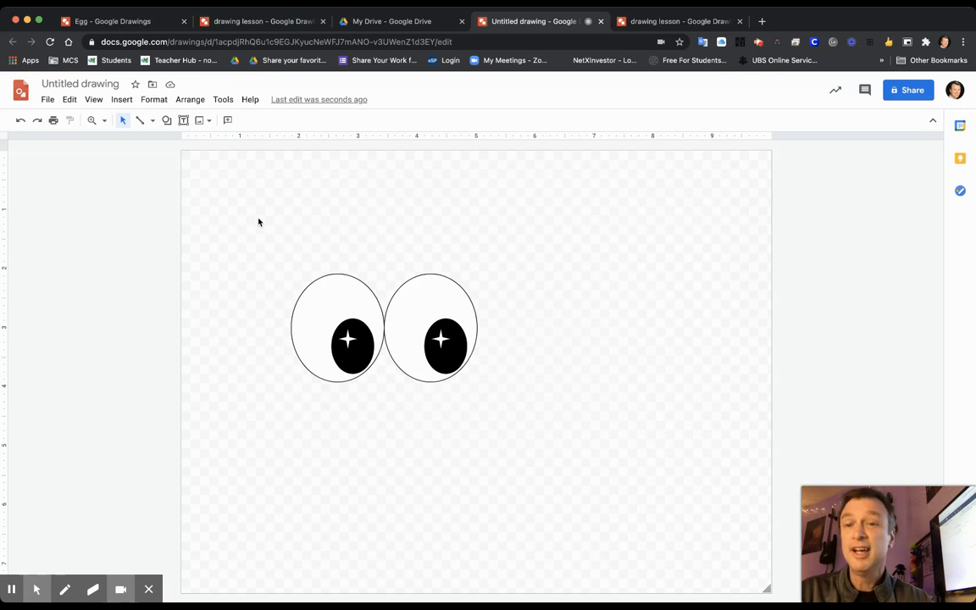
Select both eyes, group them and move the pair toward the page centre
left_click_drag(260, 222, 509, 424)
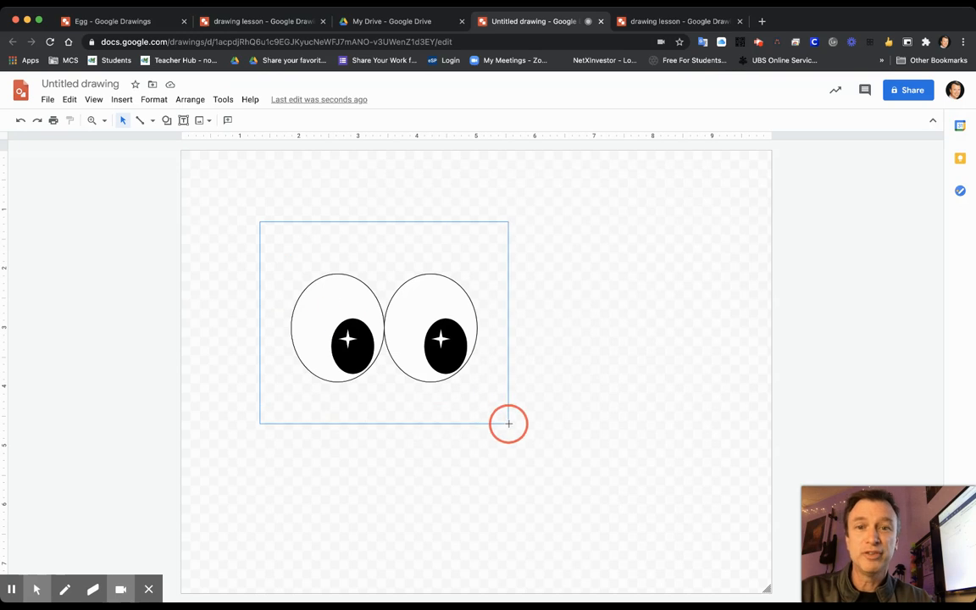
left_click(438, 336)
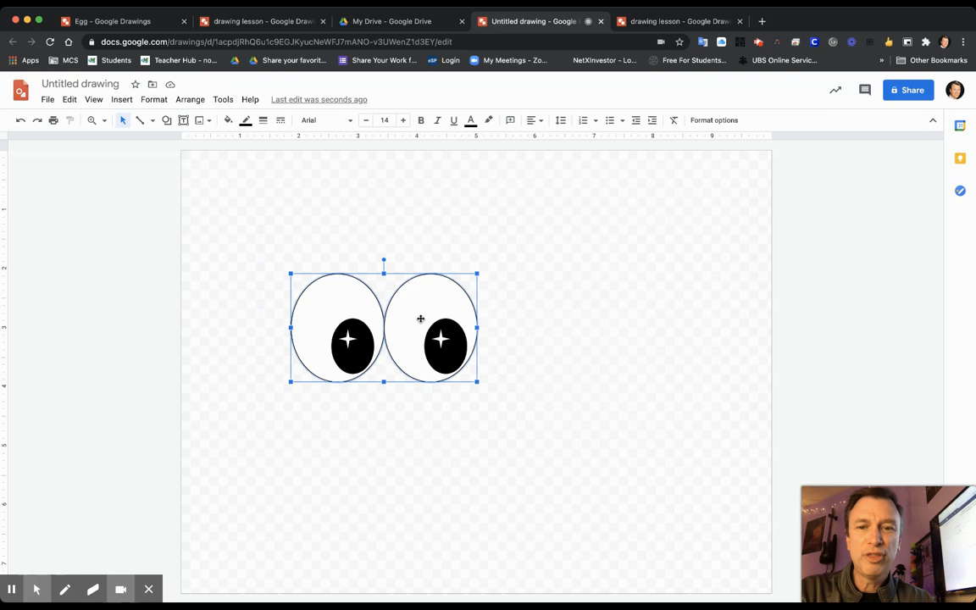
right_click(421, 319)
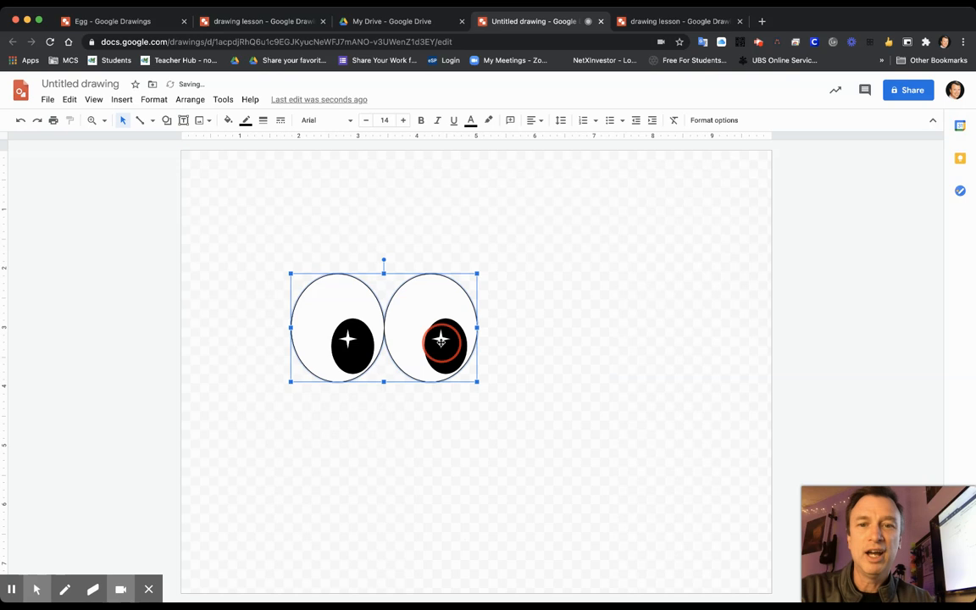
left_click_drag(441, 339, 563, 339)
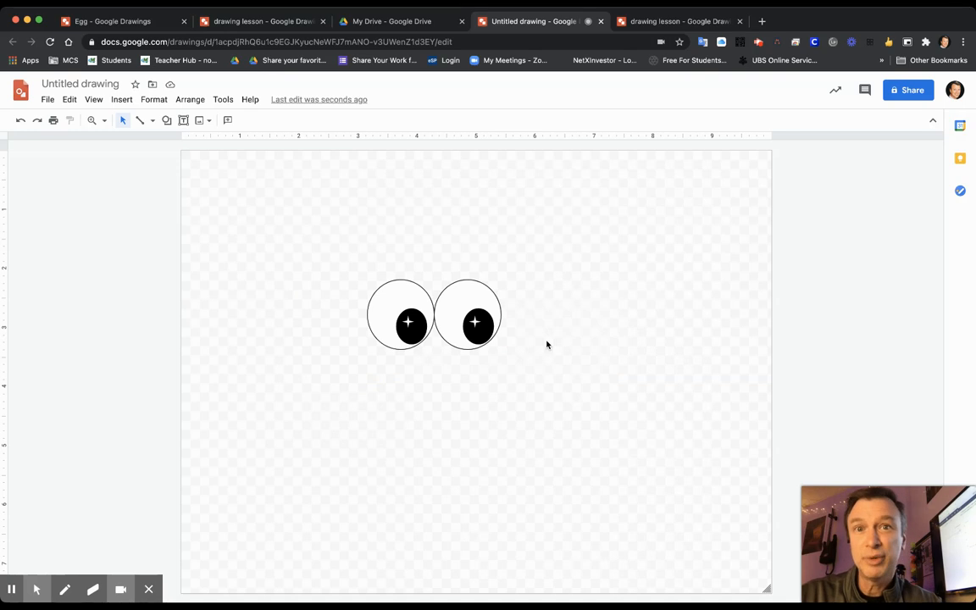
mouse_move(269, 200)
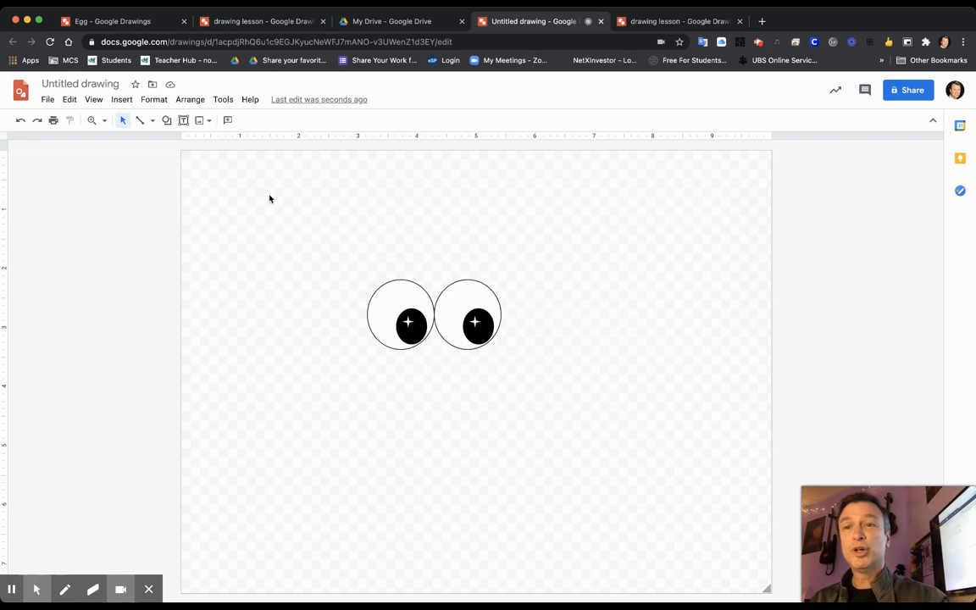
Bring up the shapes collection to pick an oval for the head
left_click(166, 119)
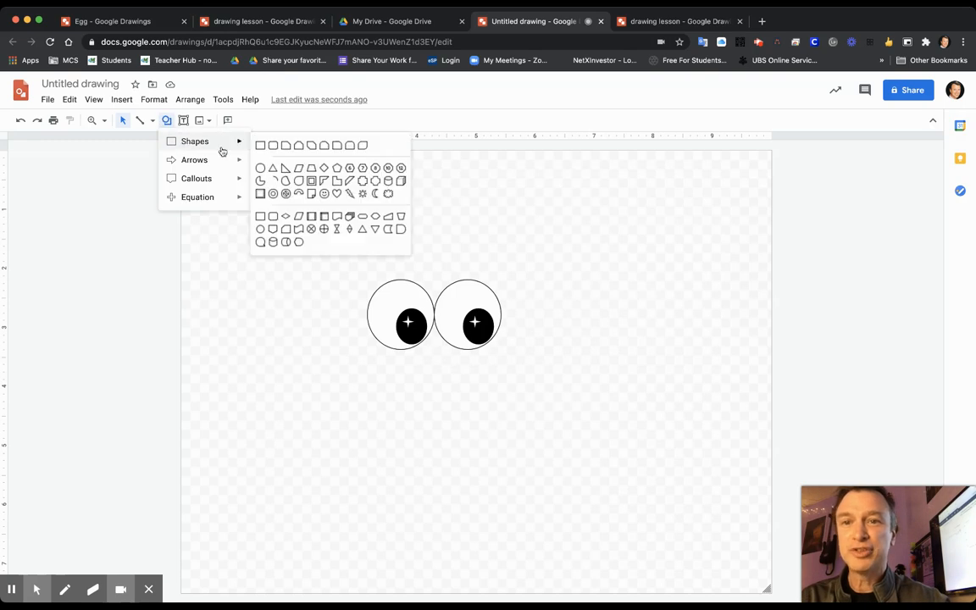
mouse_move(259, 176)
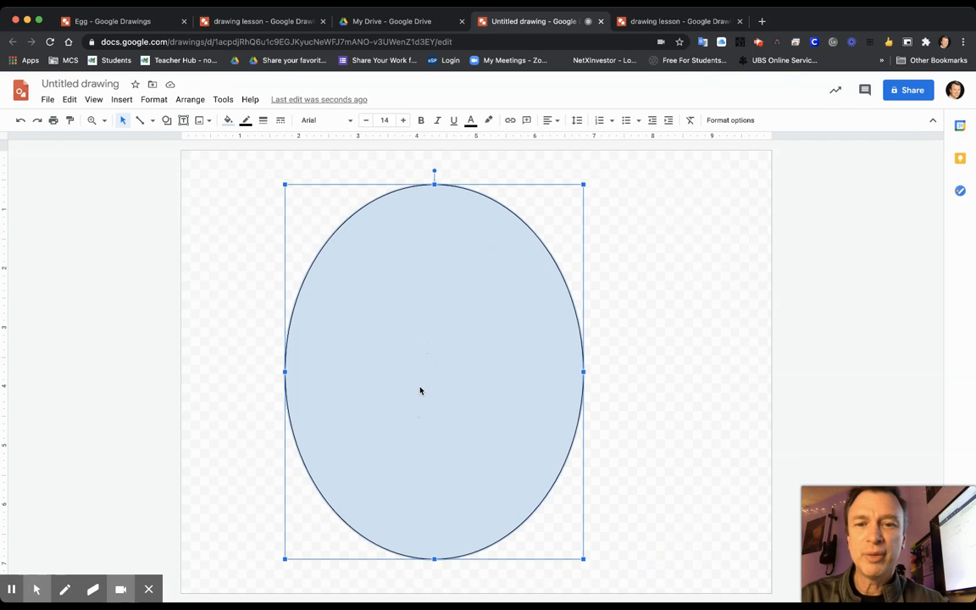
Send the large oval head to the back so the eyes show on top
right_click(420, 390)
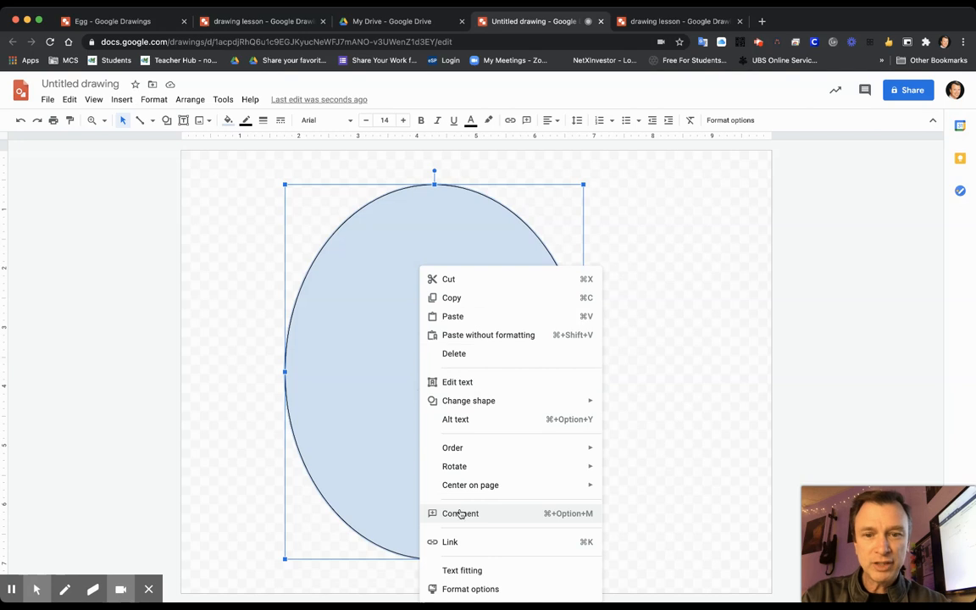
mouse_move(452, 448)
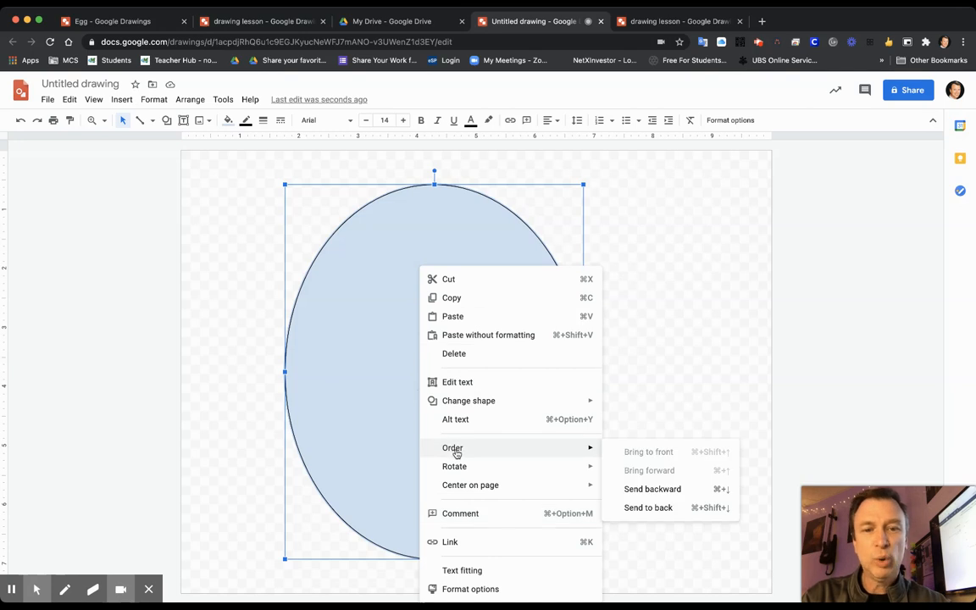
mouse_move(655, 447)
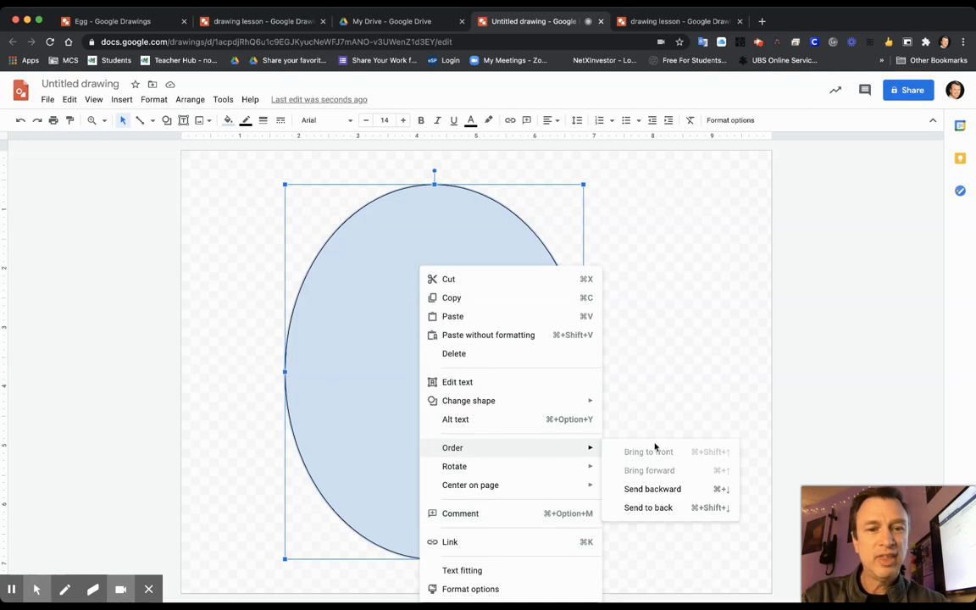
left_click(648, 509)
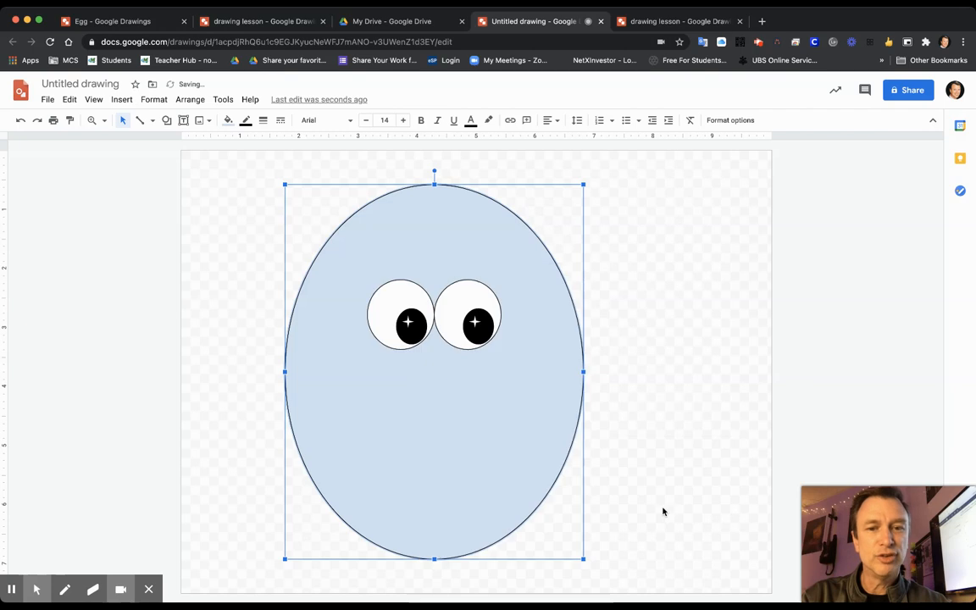
mouse_move(377, 301)
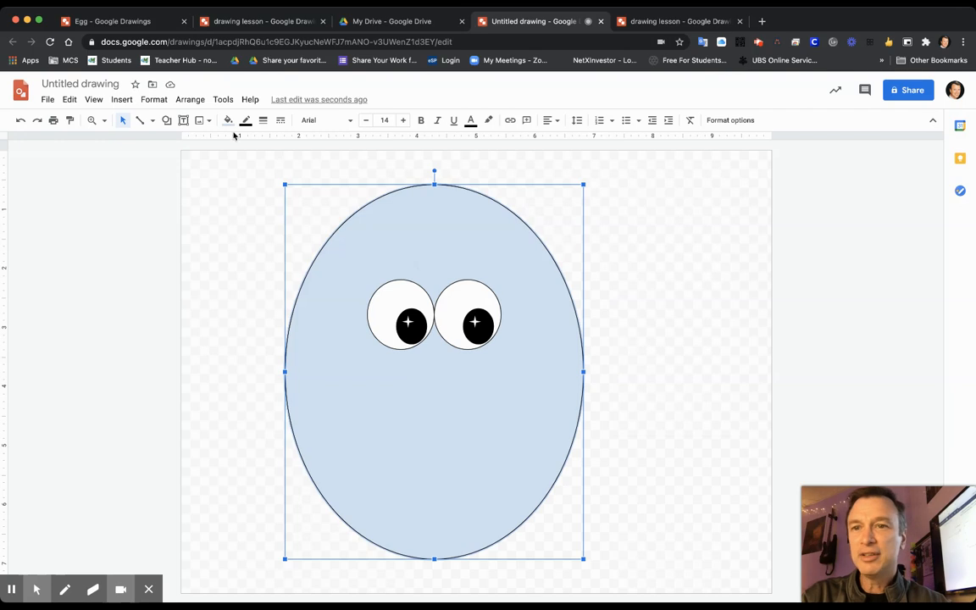
Fill the oval head with the bright pink (magenta) swatch
left_click(228, 119)
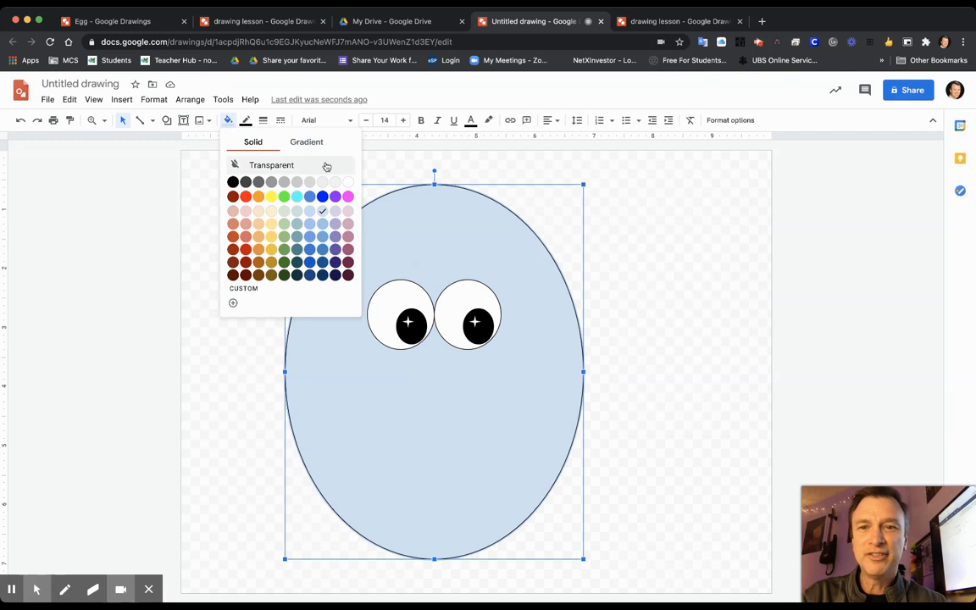
left_click(349, 197)
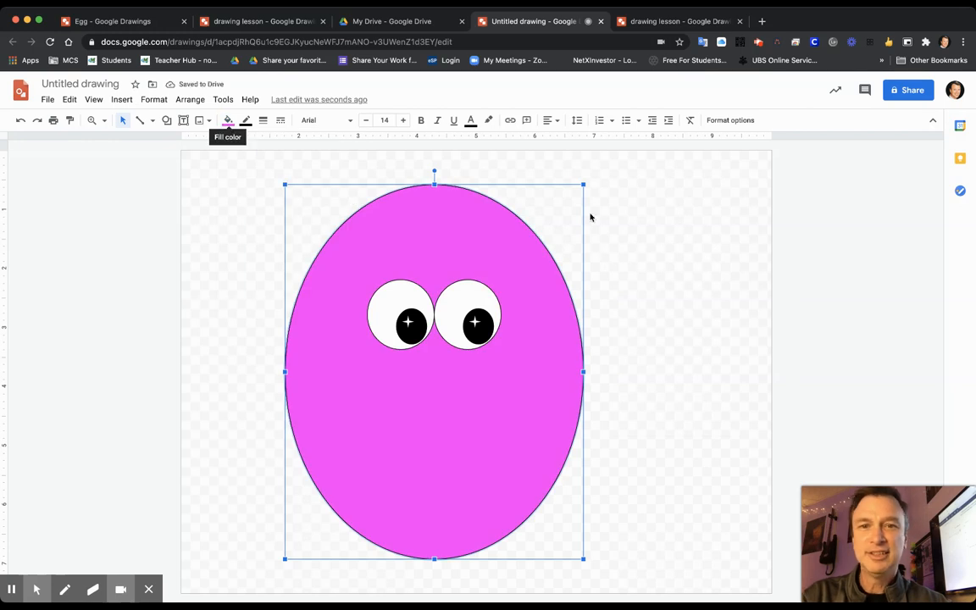
mouse_move(639, 294)
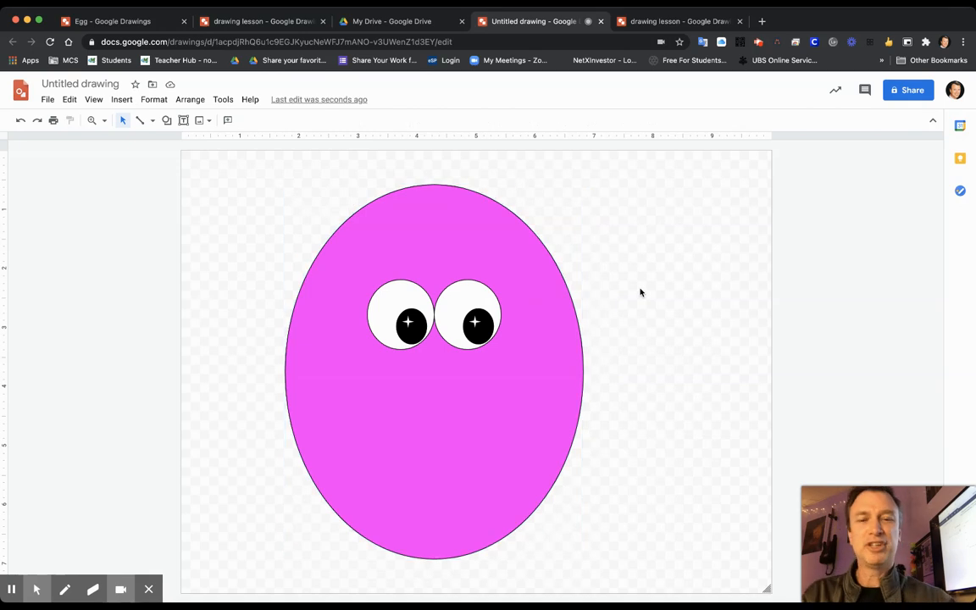
mouse_move(286, 286)
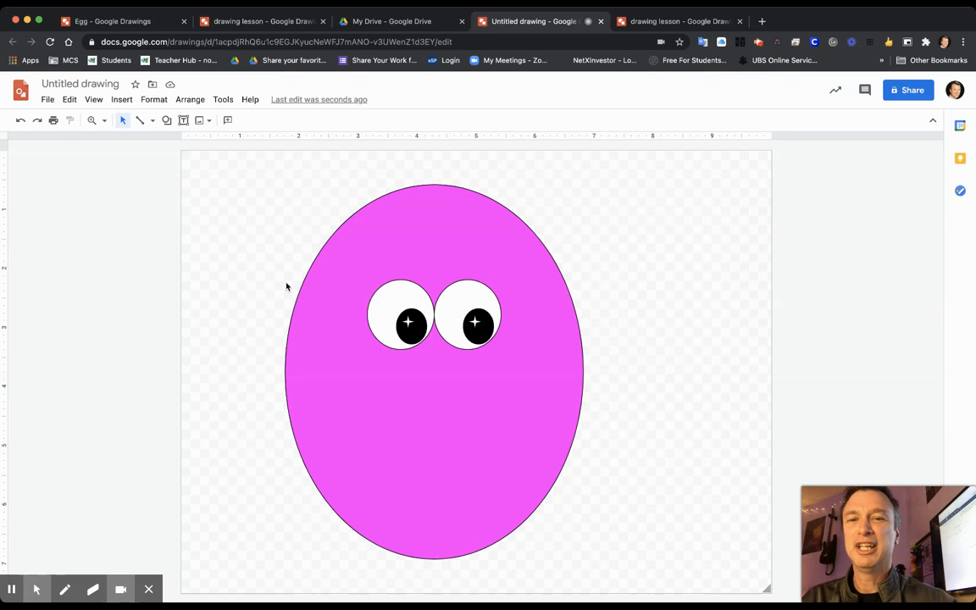
mouse_move(368, 254)
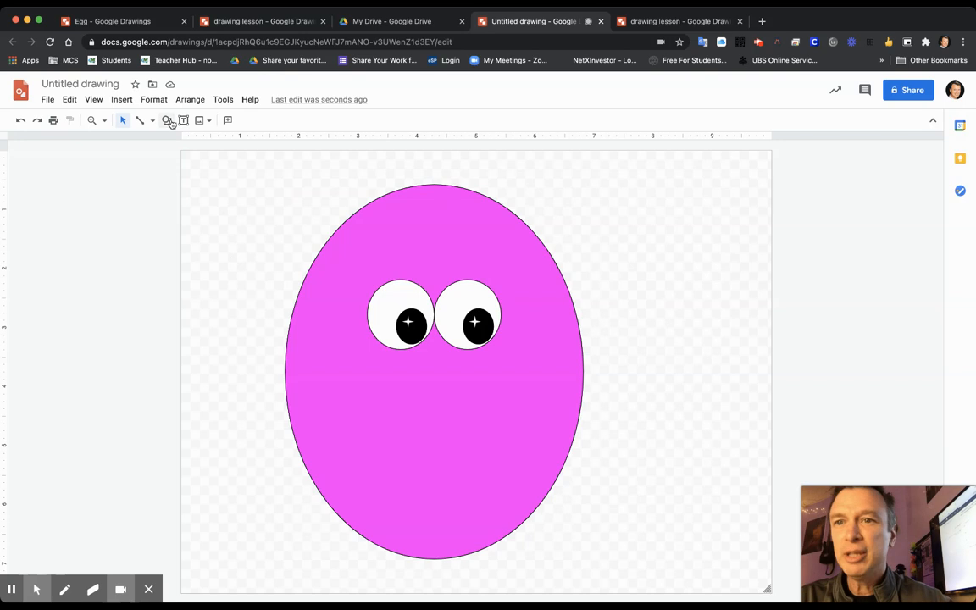
Insert a light-blue moon shape and fit it as a wide smile below the eyes
left_click(166, 121)
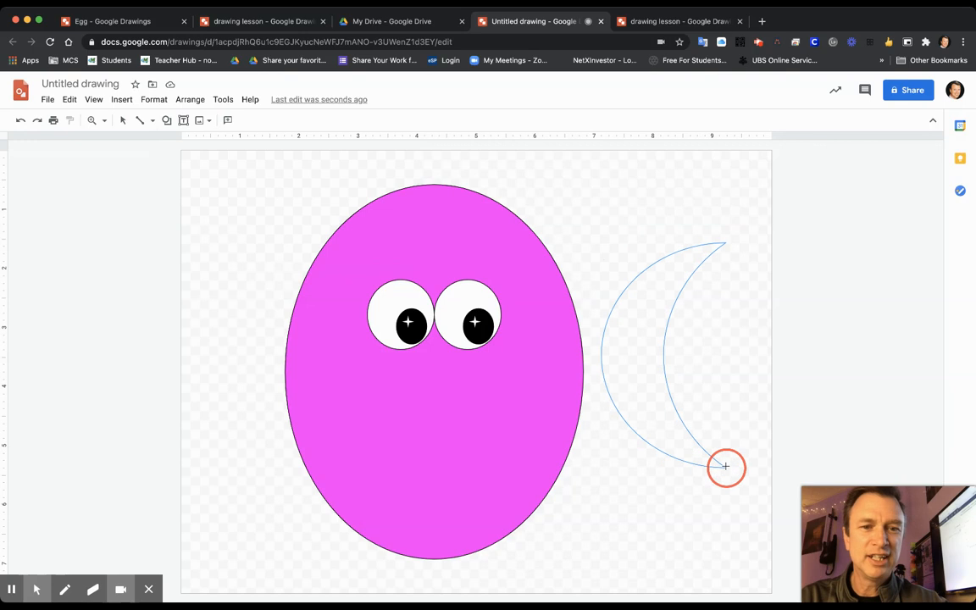
left_click(726, 468)
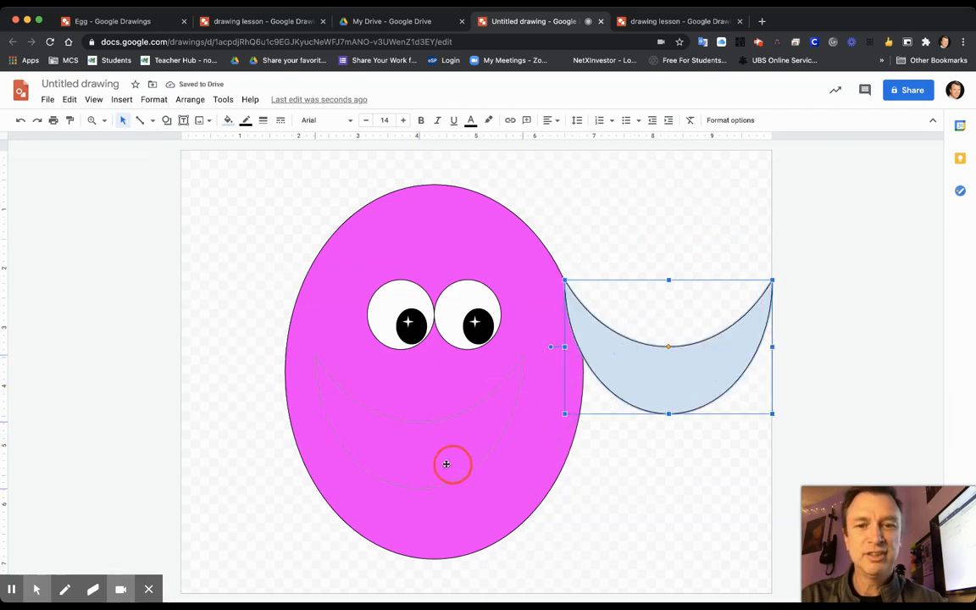
left_click_drag(448, 464, 623, 440)
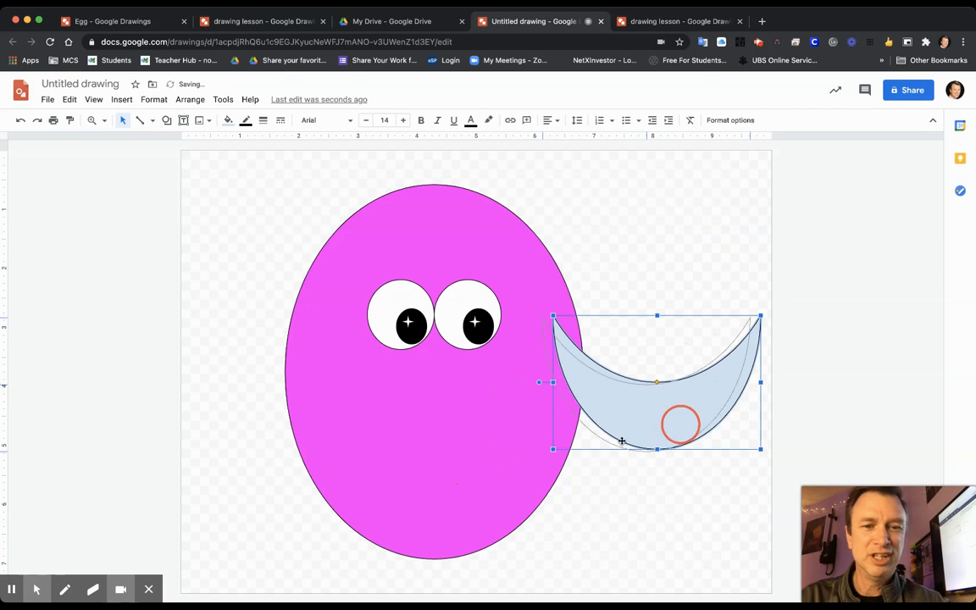
left_click_drag(658, 381, 417, 434)
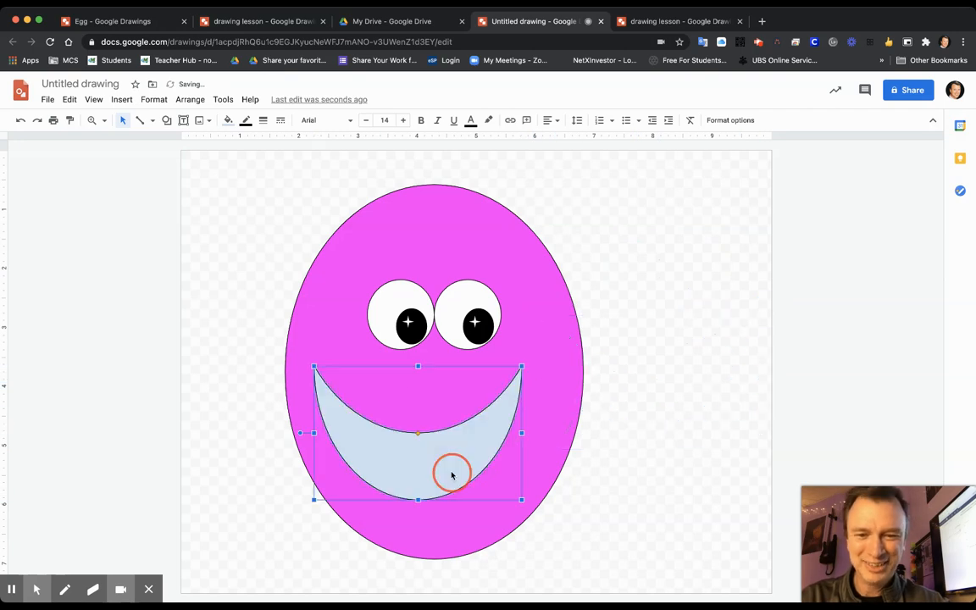
left_click_drag(451, 475, 456, 471)
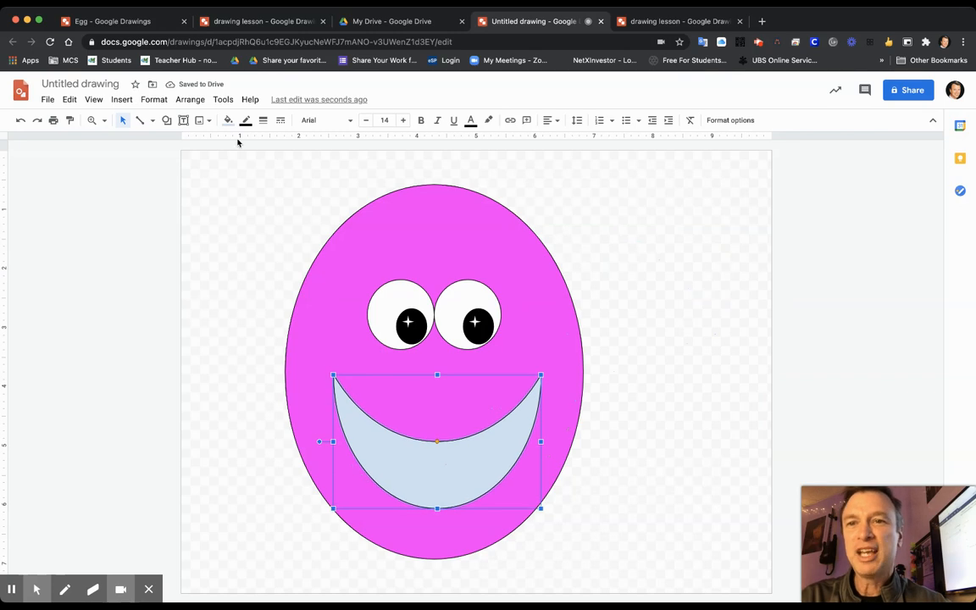
Fill the smile white and give it the thickest 24px black outline
left_click(228, 118)
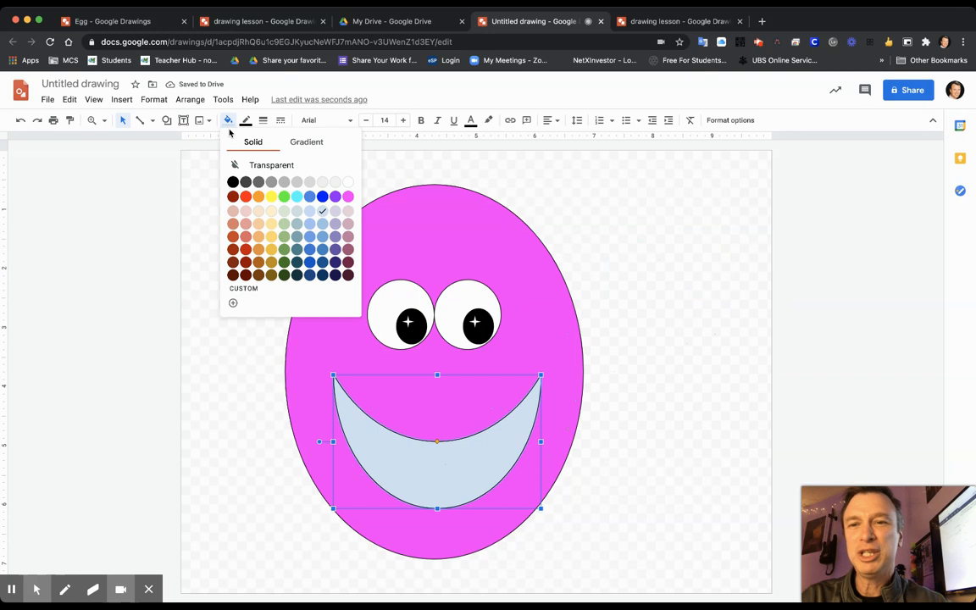
left_click(349, 183)
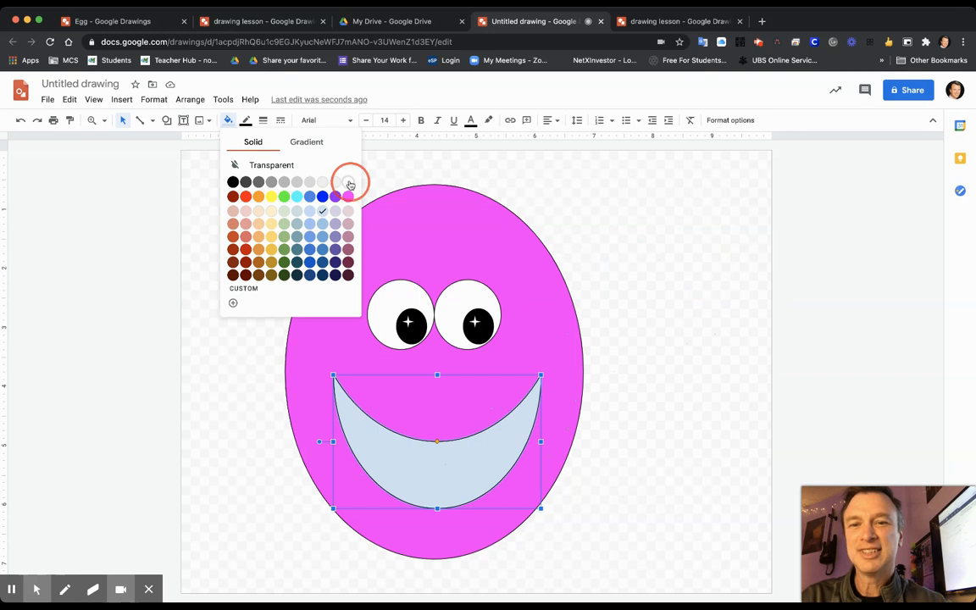
left_click(347, 182)
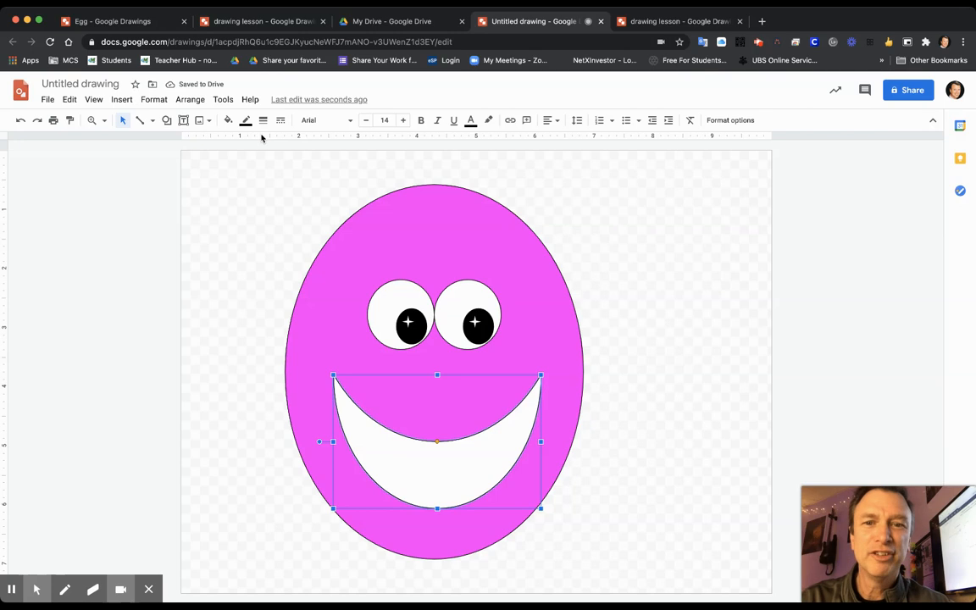
mouse_move(263, 120)
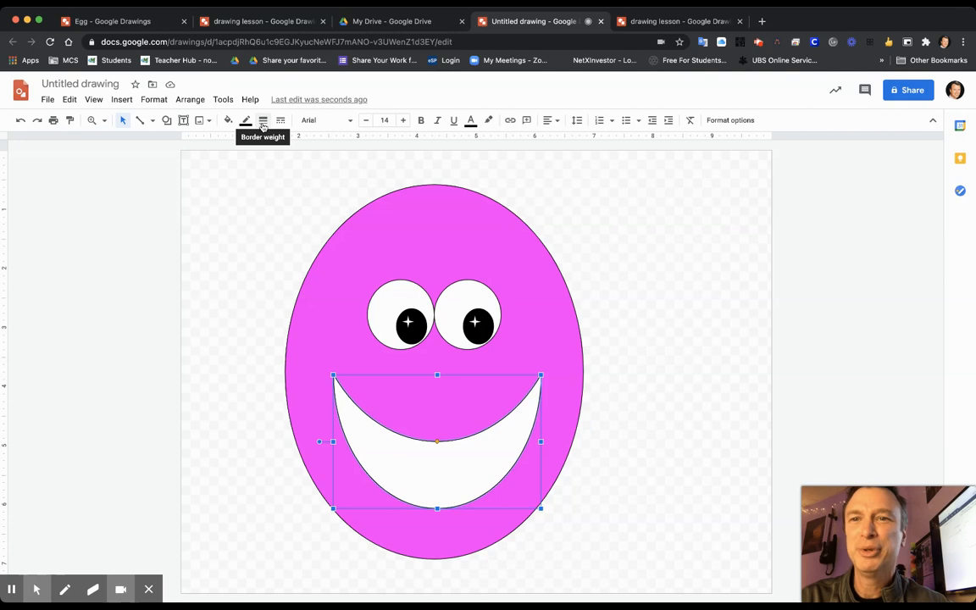
left_click(265, 119)
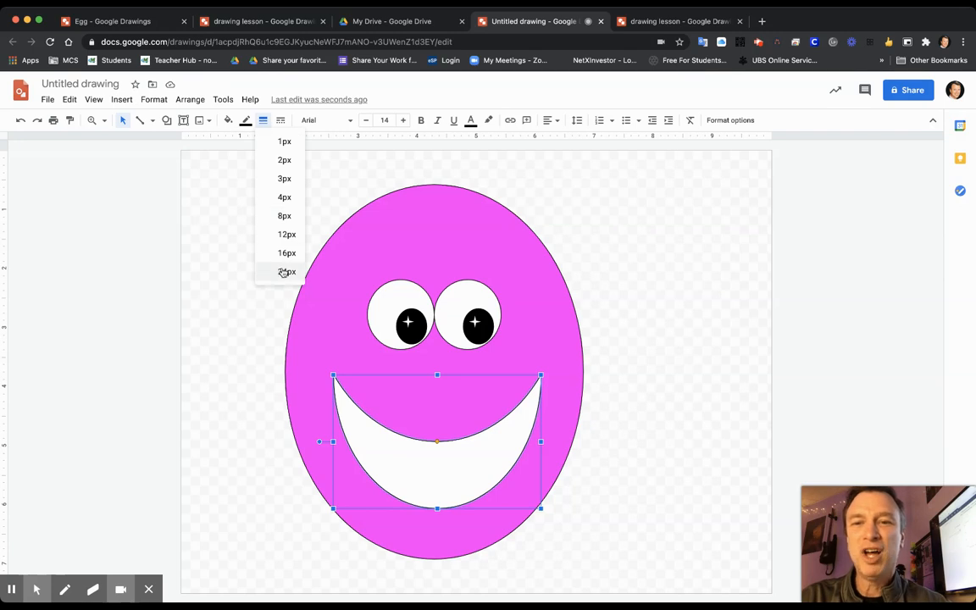
left_click(288, 271)
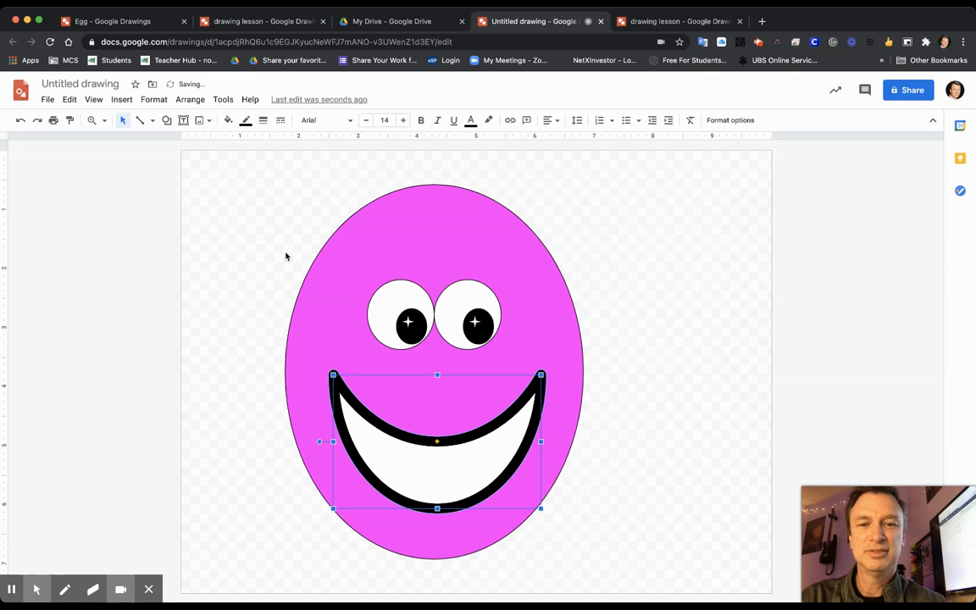
Try a red fill on the smile
left_click(227, 118)
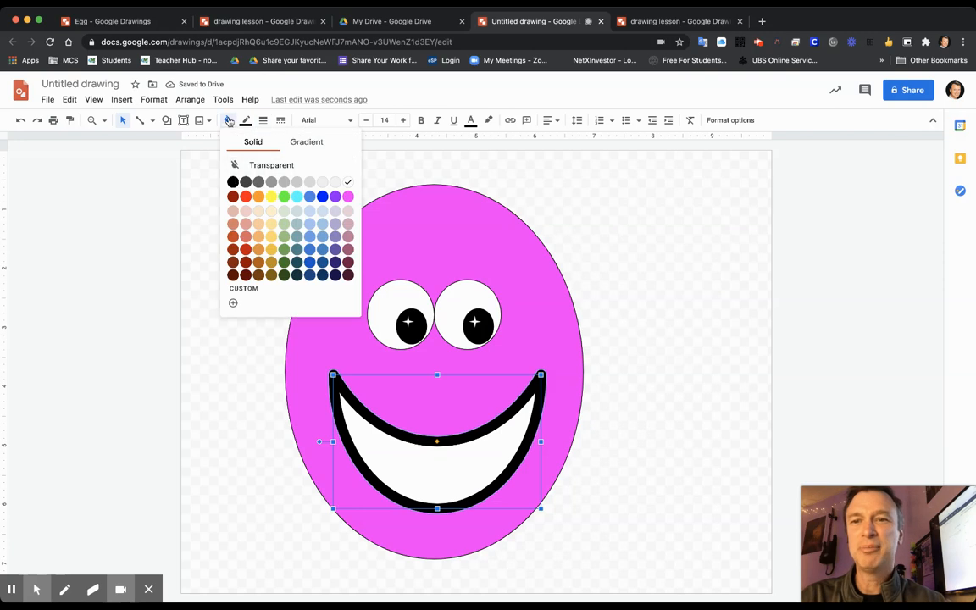
left_click(246, 196)
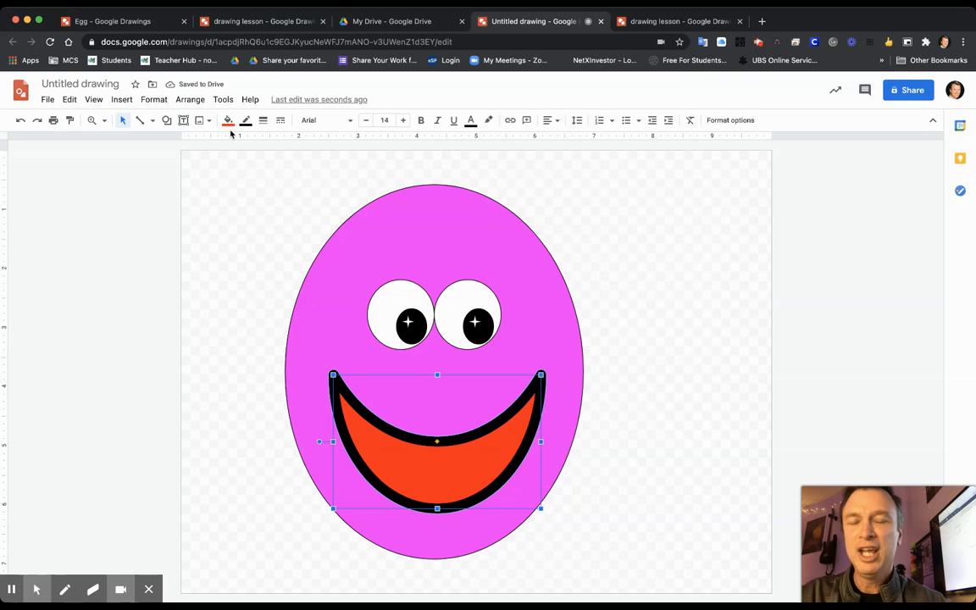
mouse_move(190, 142)
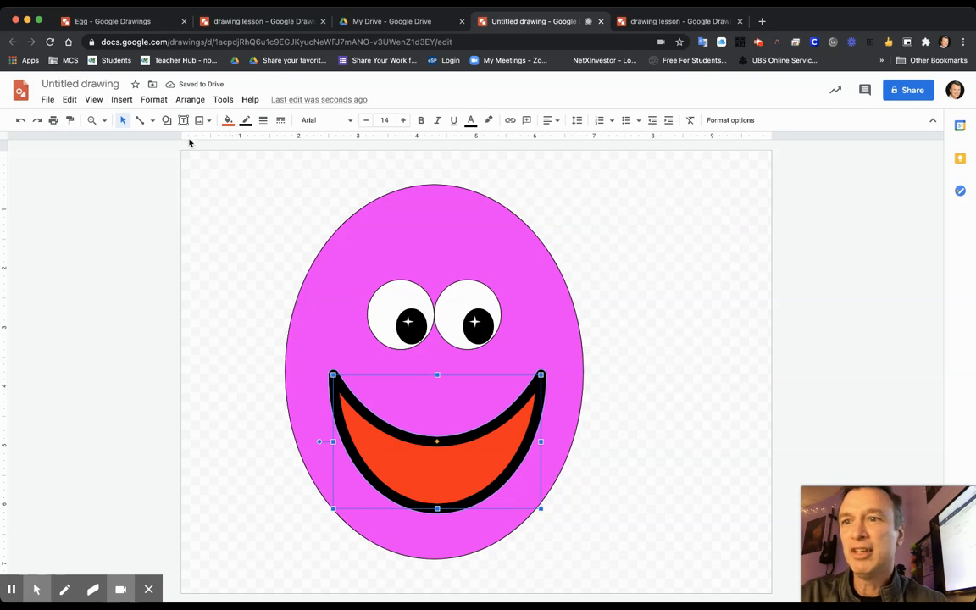
mouse_move(20, 119)
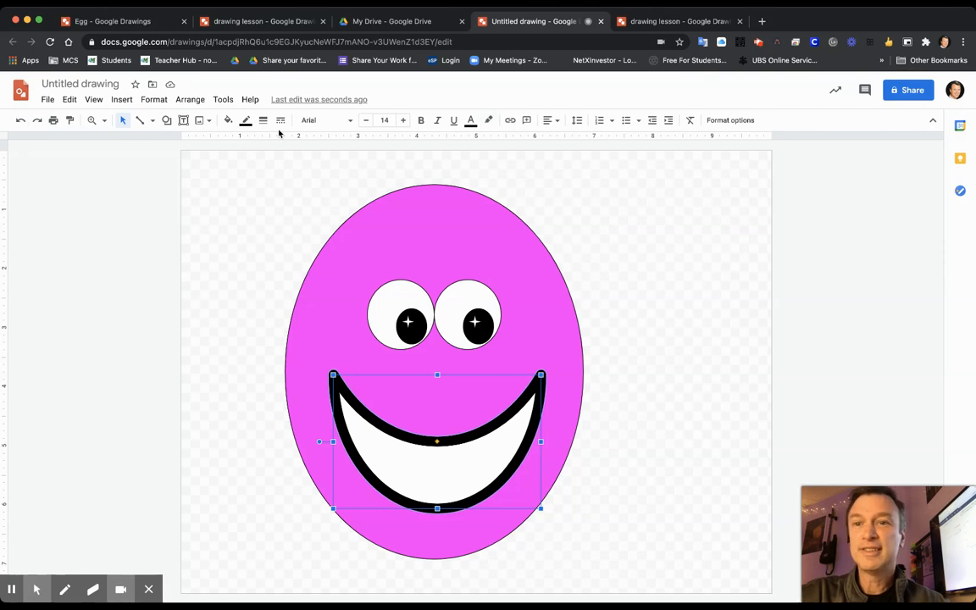
mouse_move(245, 118)
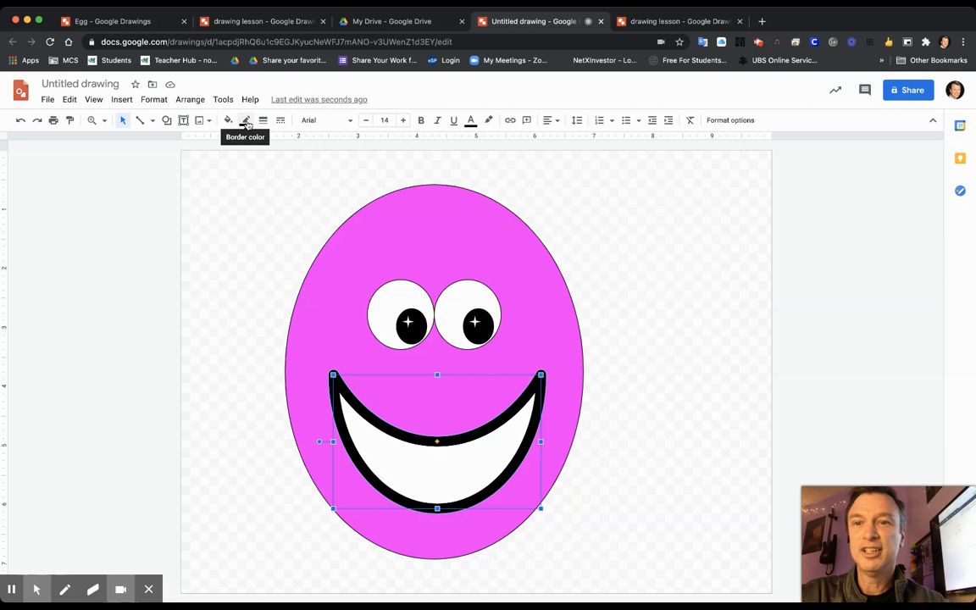
Colour the smile's outline red like lips and recolour the head tan
left_click(246, 119)
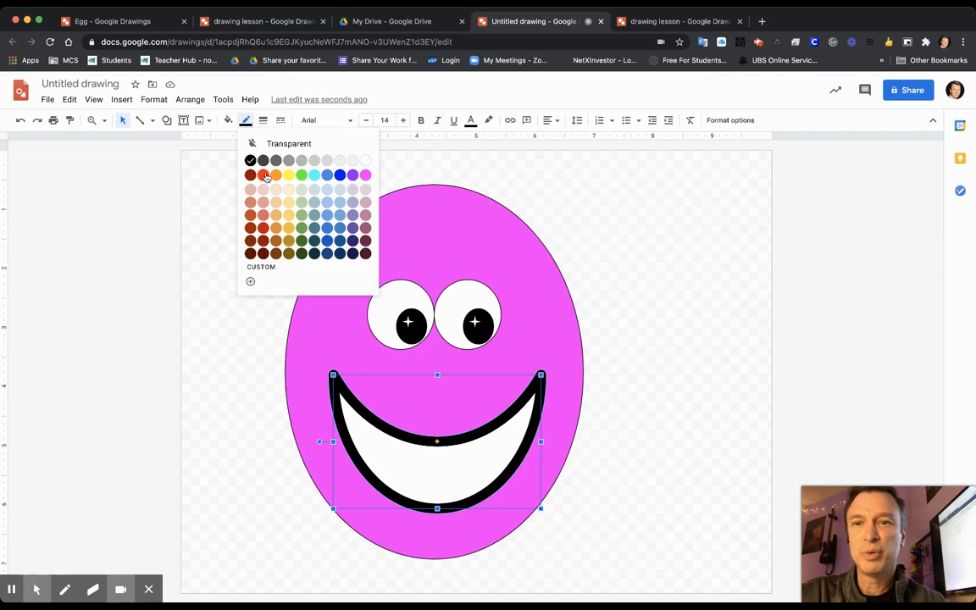
left_click(251, 174)
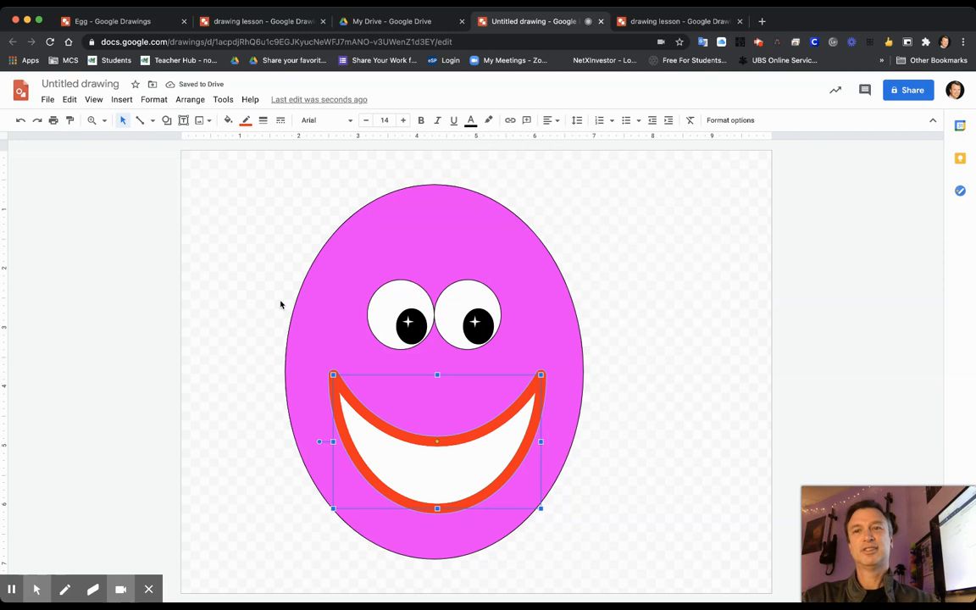
mouse_move(347, 178)
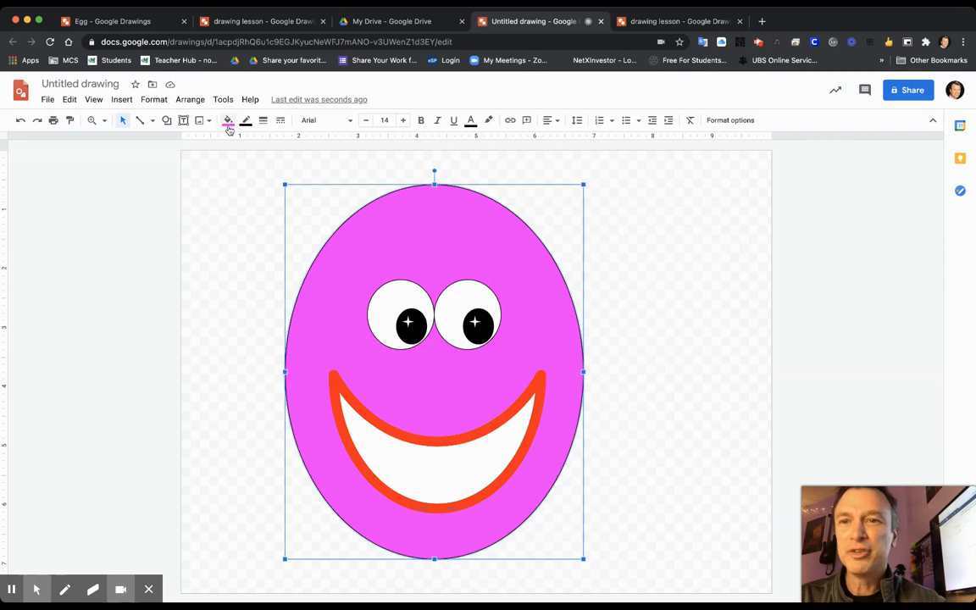
left_click(228, 120)
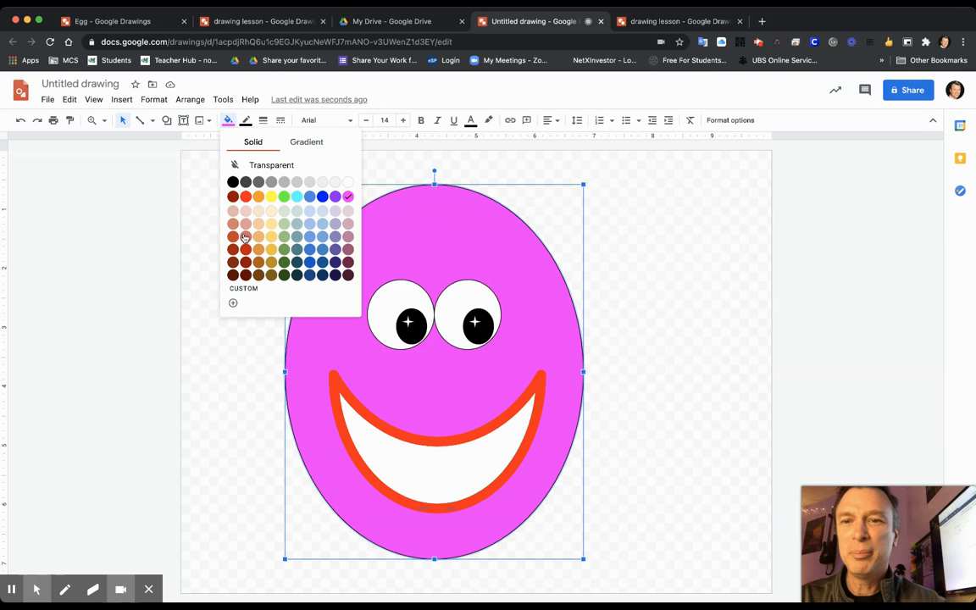
left_click(244, 236)
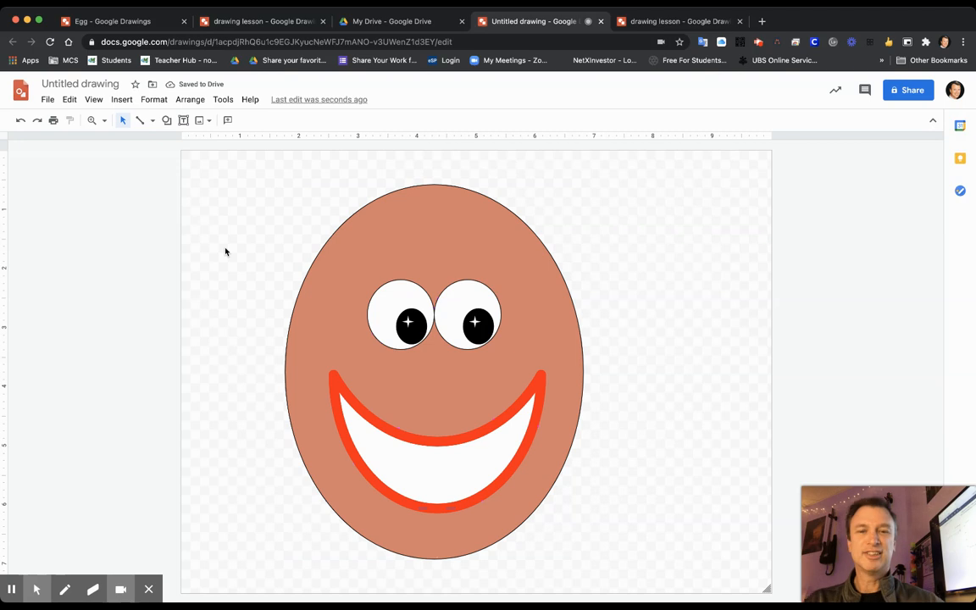
mouse_move(451, 455)
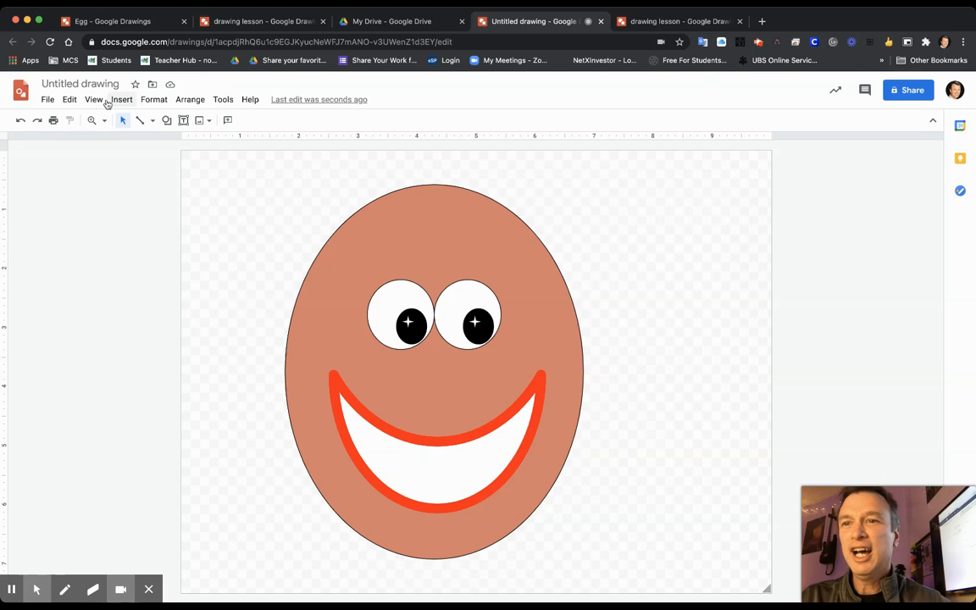
mouse_move(166, 121)
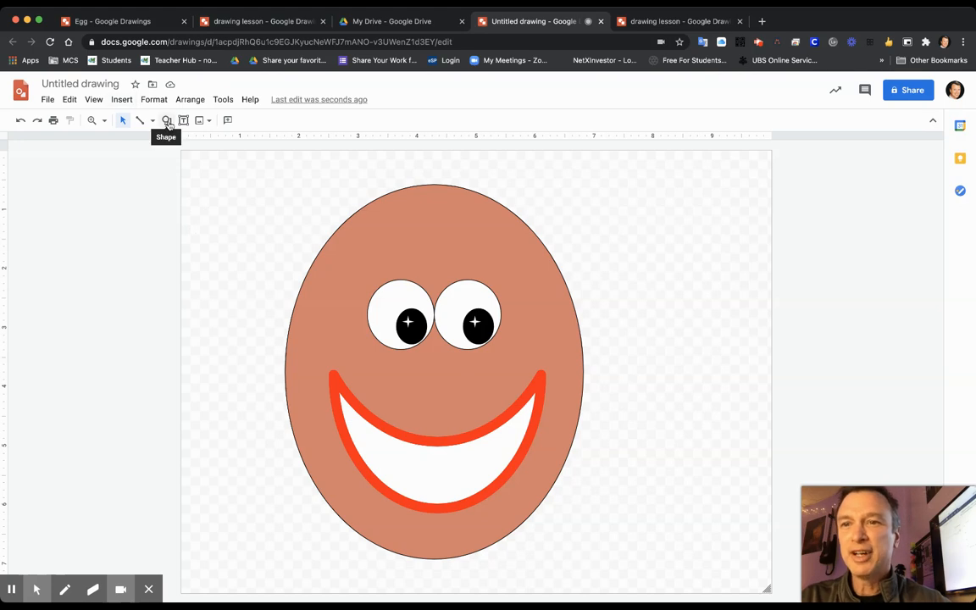
Draw a spiky explosion shape stretched over the head top and fill it black as hair
left_click(166, 119)
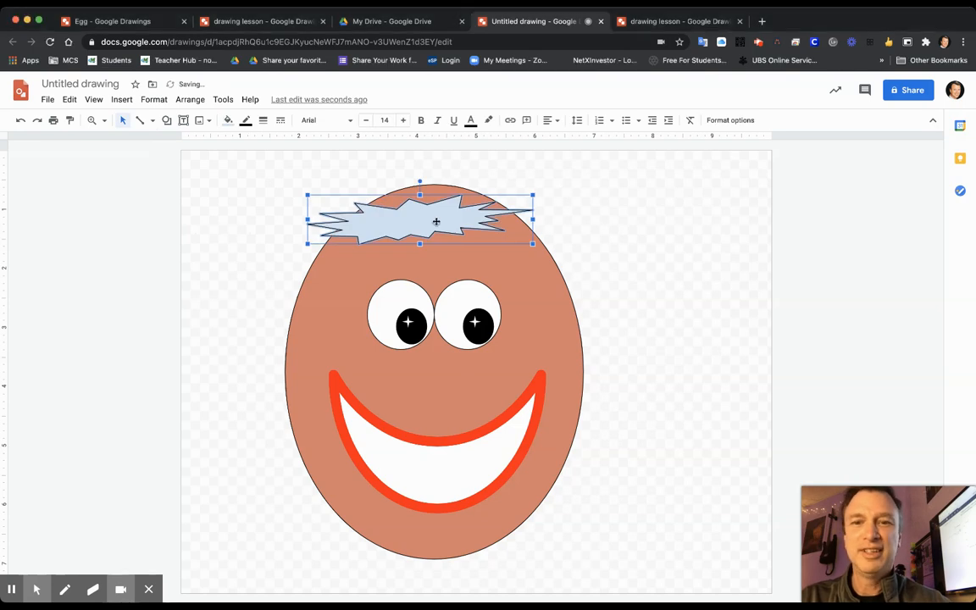
left_click_drag(435, 220, 436, 195)
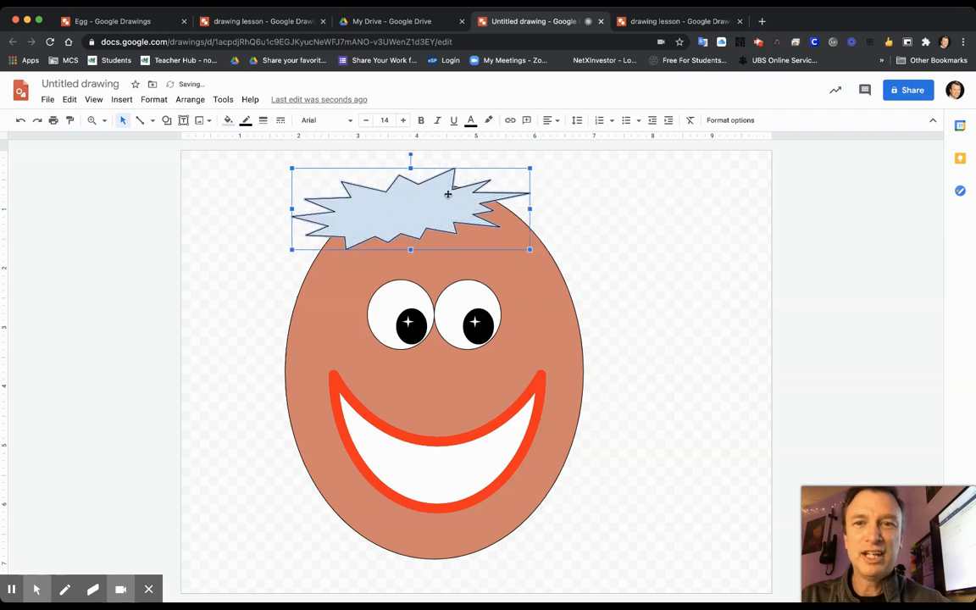
left_click(227, 119)
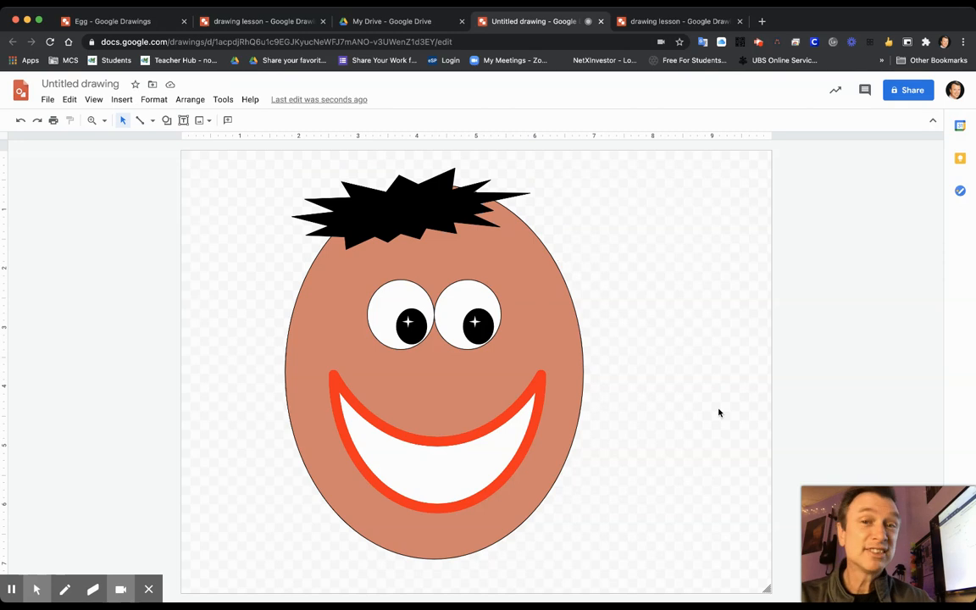
mouse_move(665, 388)
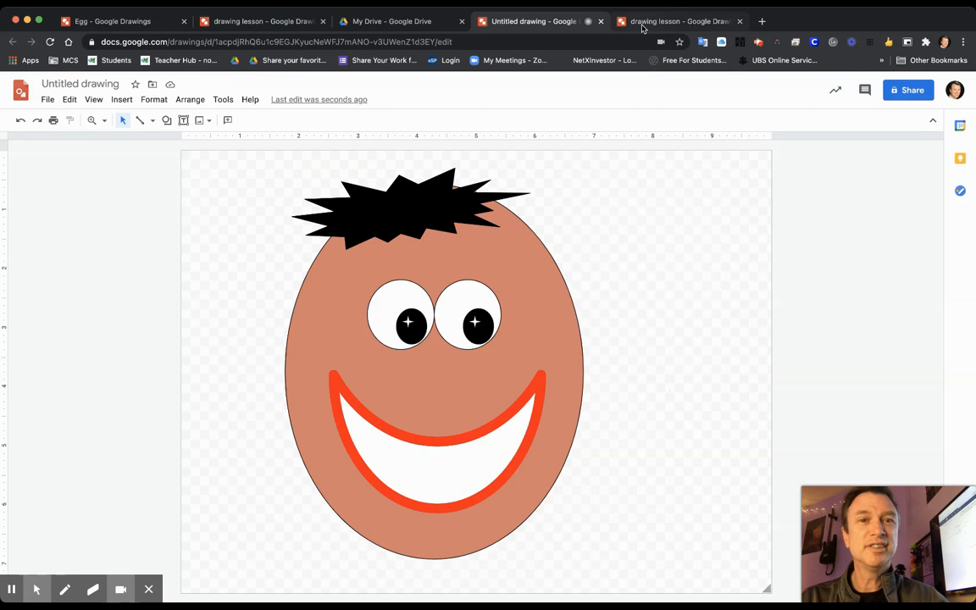
Switch to the drawing lesson document and drag the blue fuzzy monster beside the grey cat
left_click(678, 20)
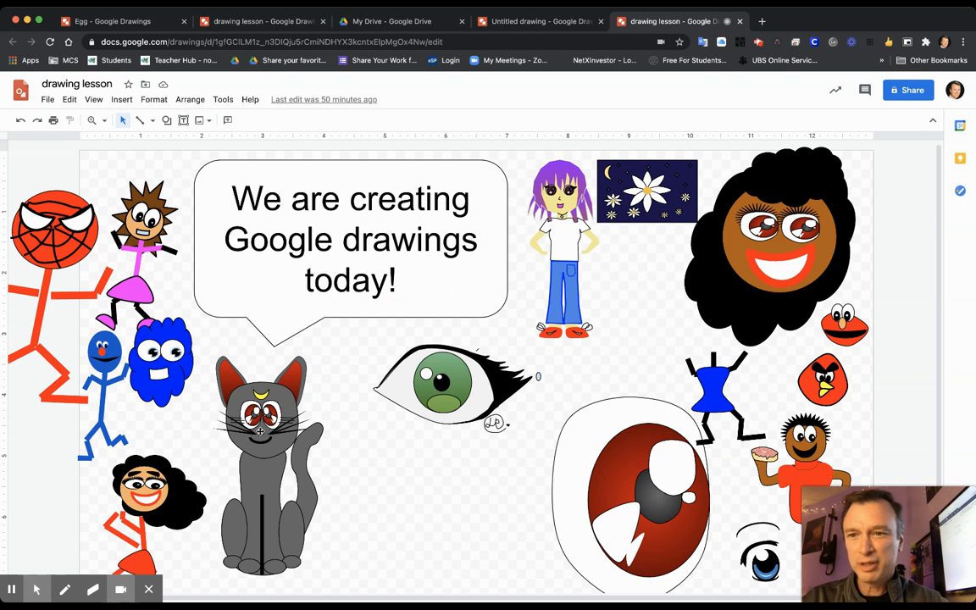
left_click(161, 359)
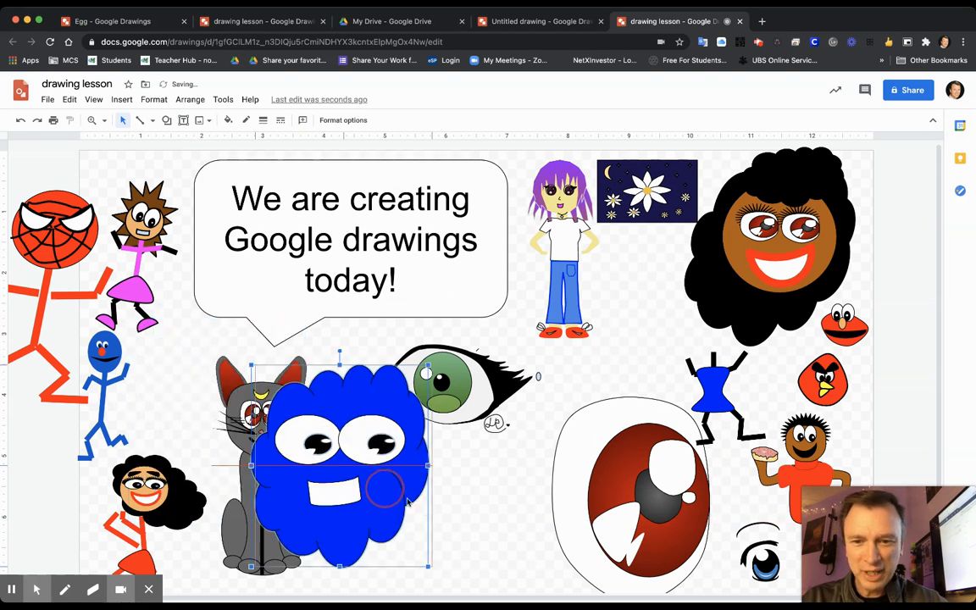
left_click_drag(349, 466, 388, 488)
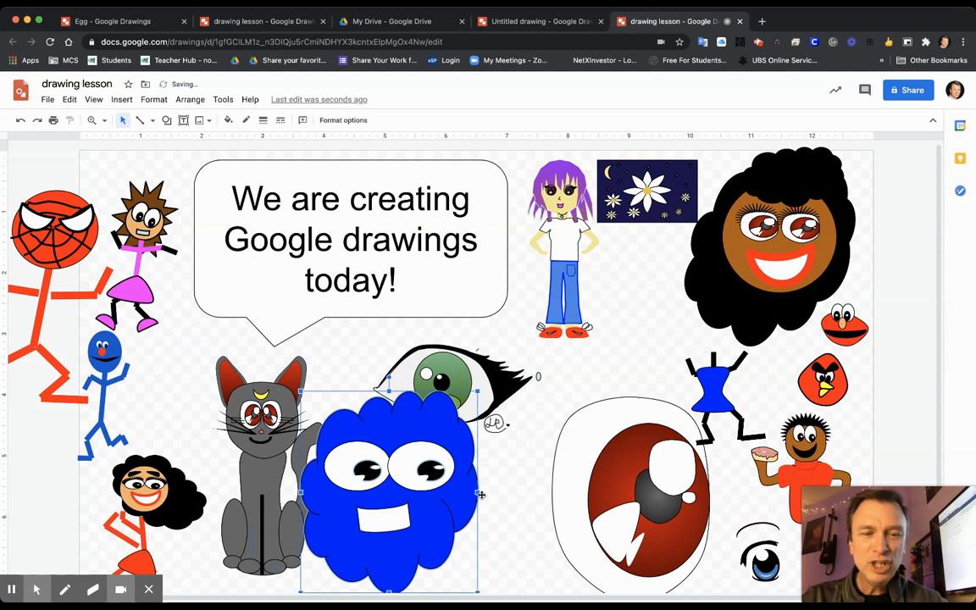
left_click(509, 492)
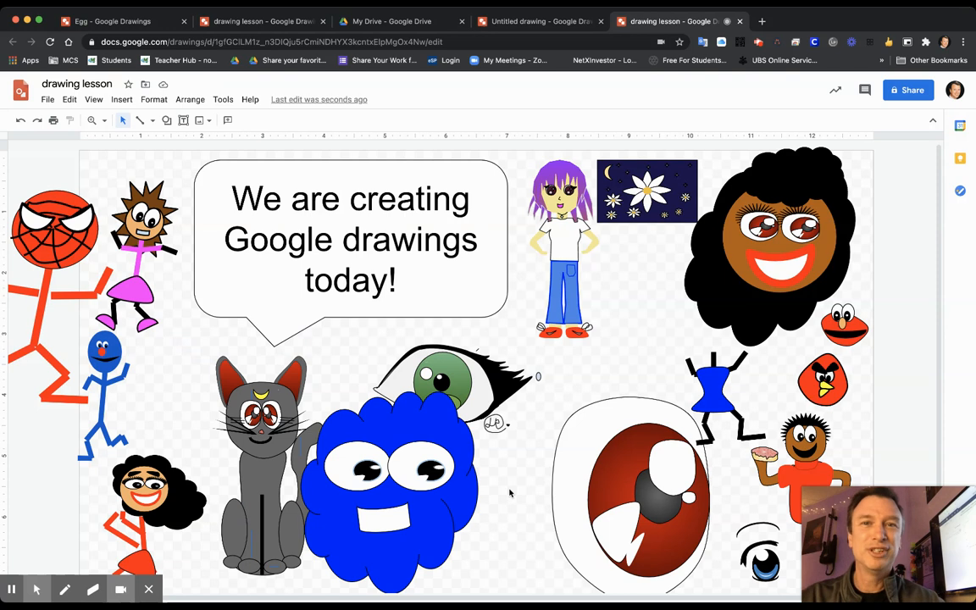
mouse_move(584, 399)
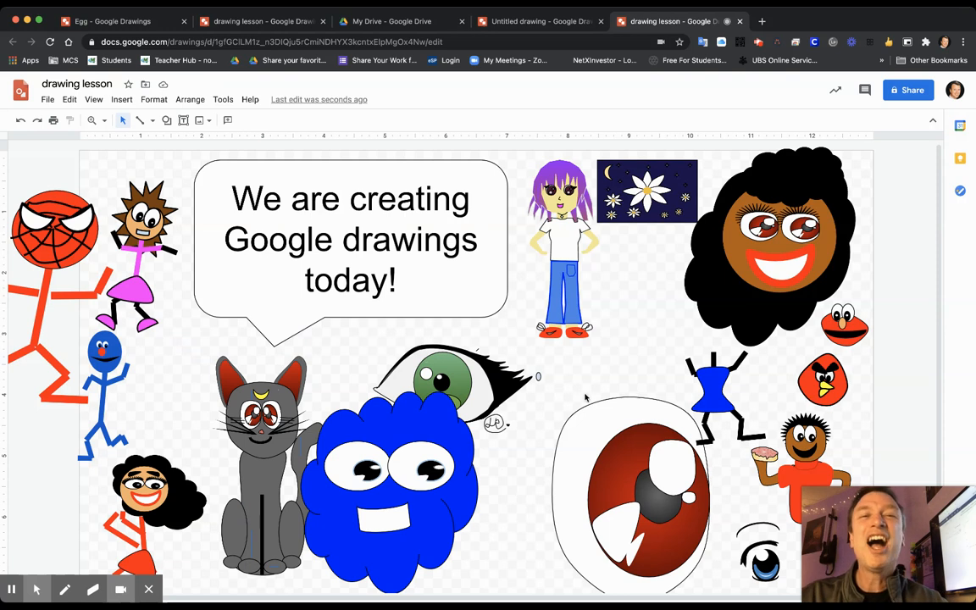